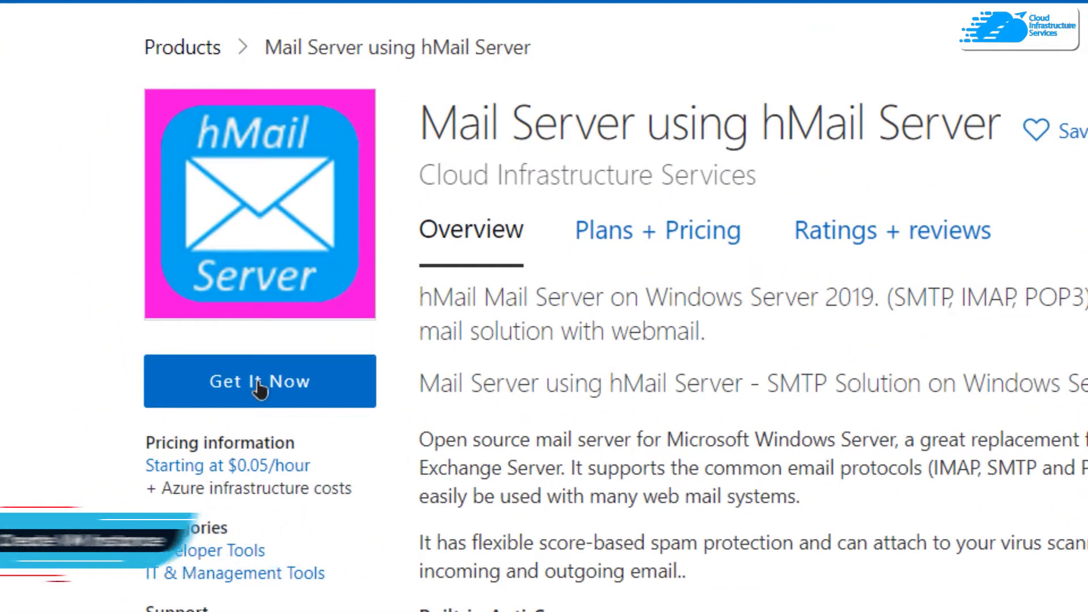
- Get the hMail Server marketplace offer and open its Create a virtual machine form
left_click(259, 381)
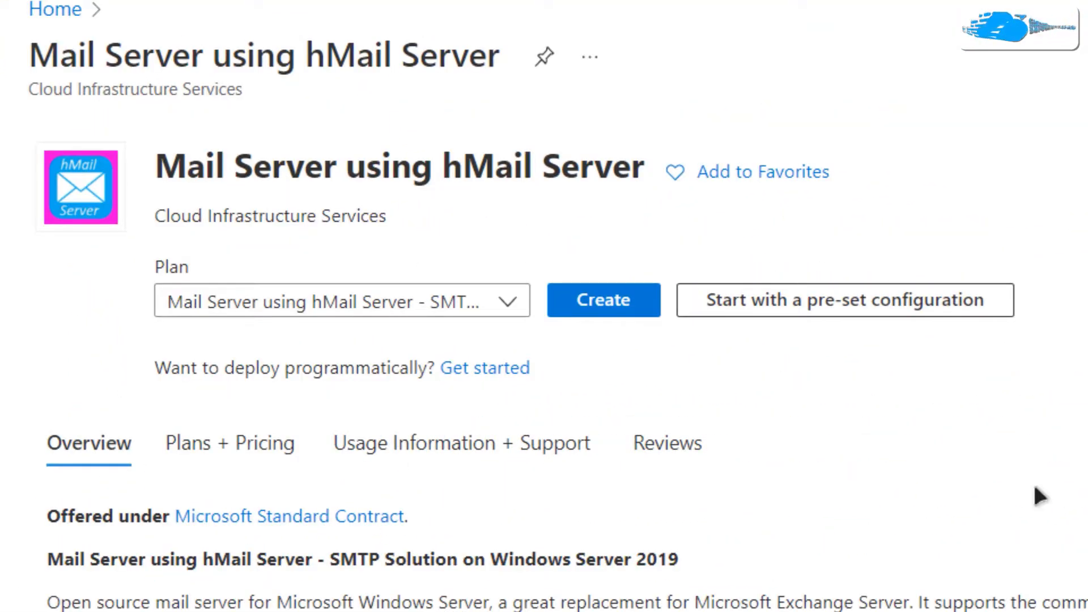
left_click(603, 300)
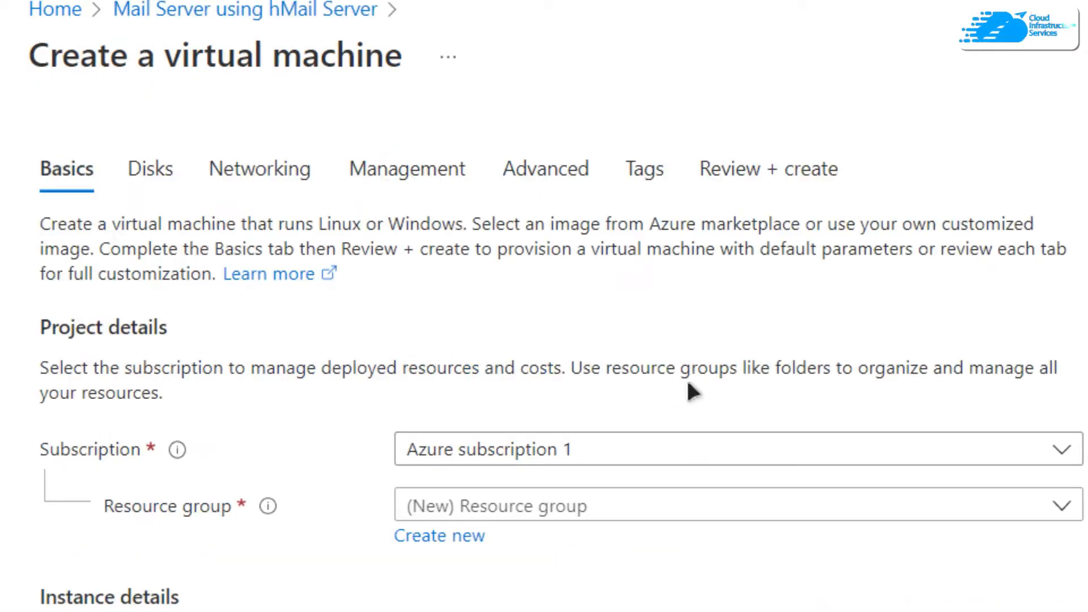
scroll("down", 3)
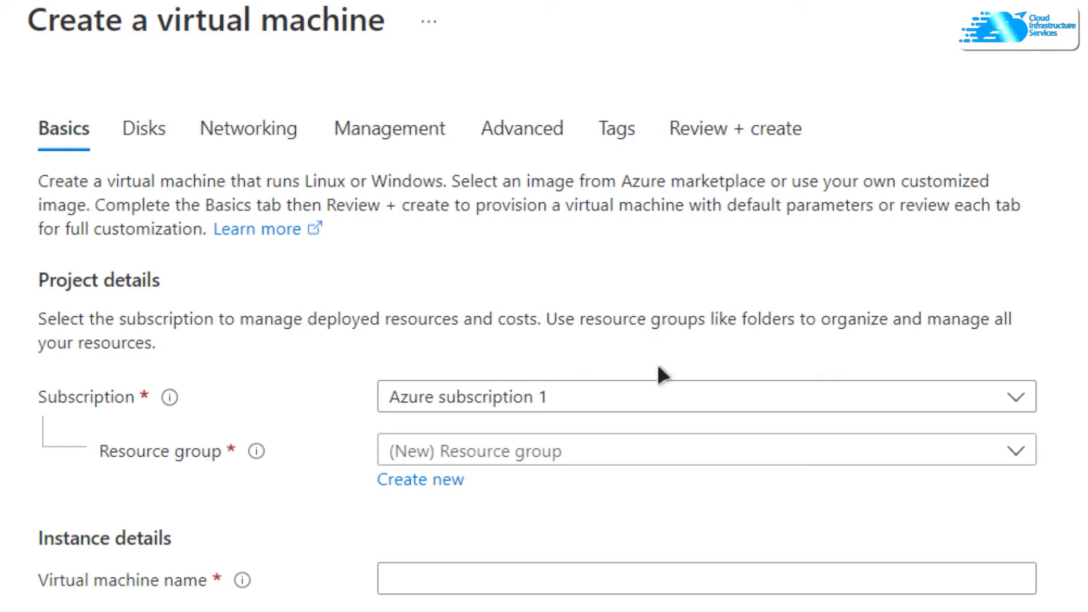
mouse_move(611, 406)
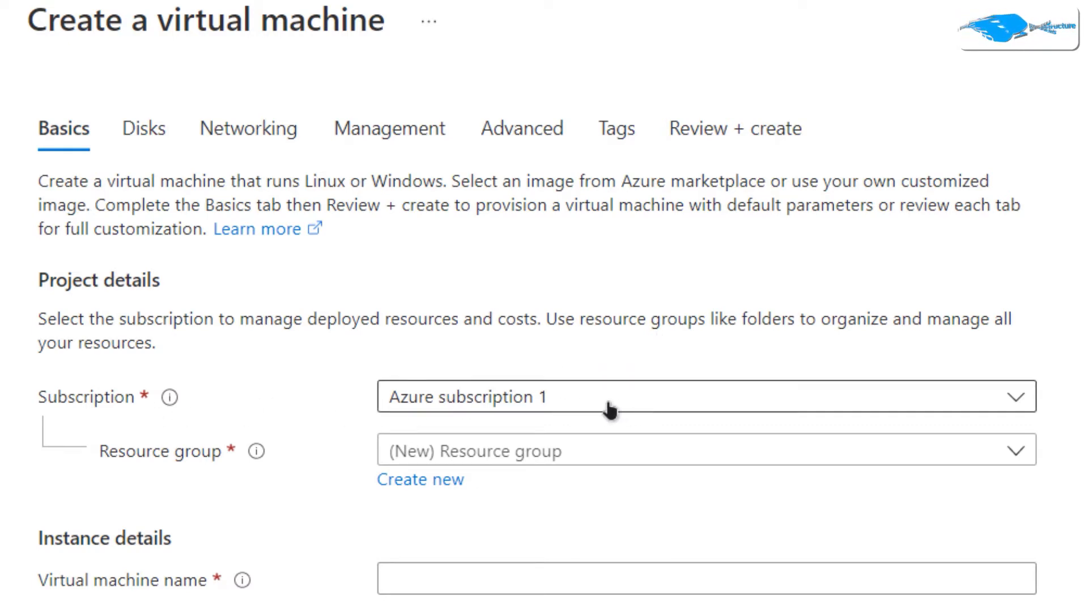
mouse_move(421, 501)
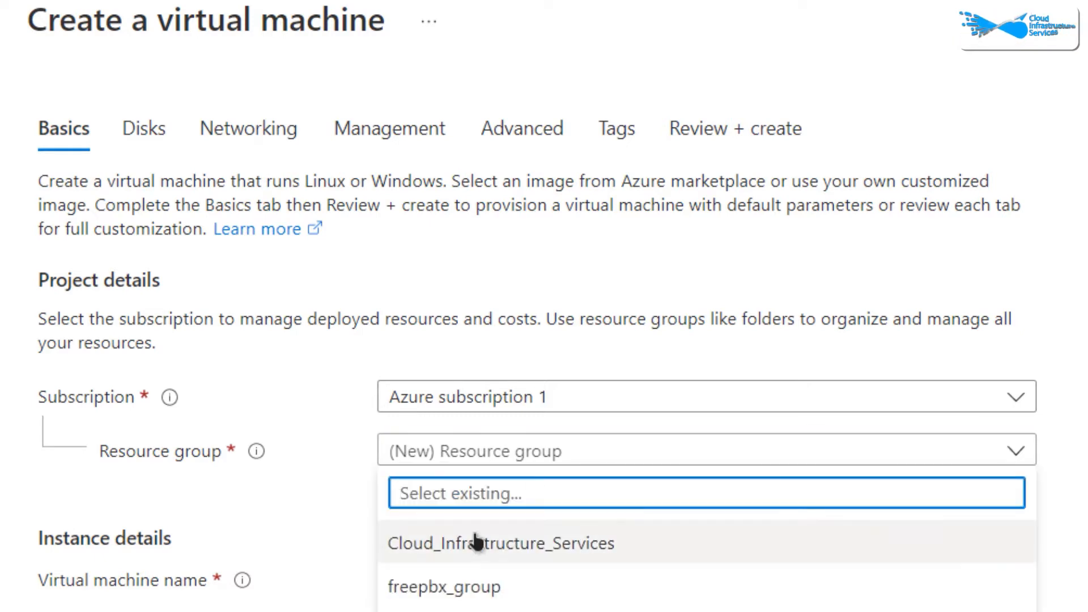
- Set resource group Cloud_Infrastructure_Services, VM name hmailServer, admin user cisadmin and password
left_click(501, 543)
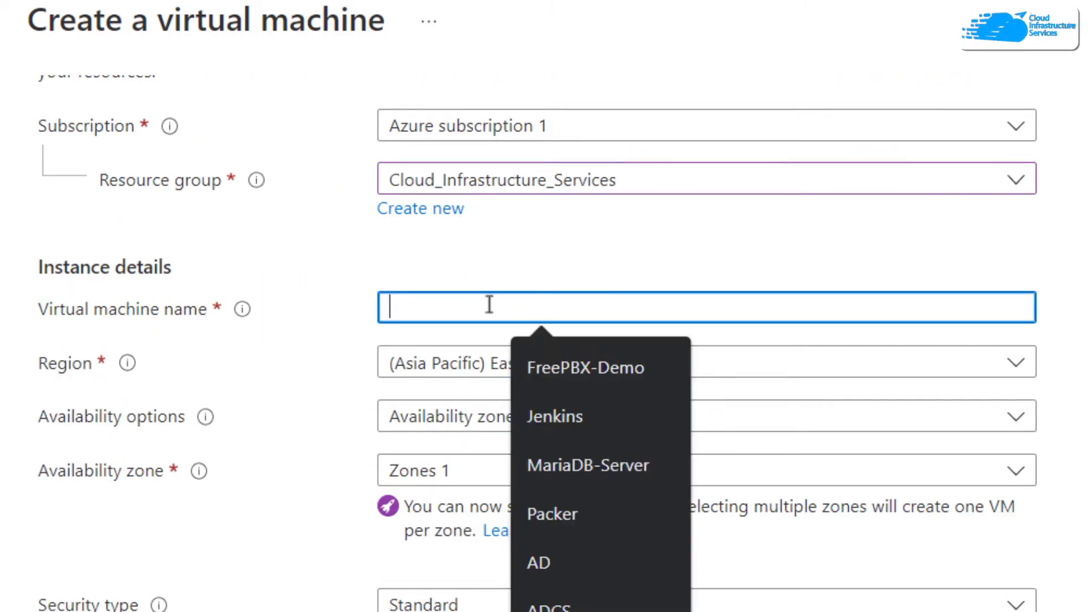
type("hmailServer")
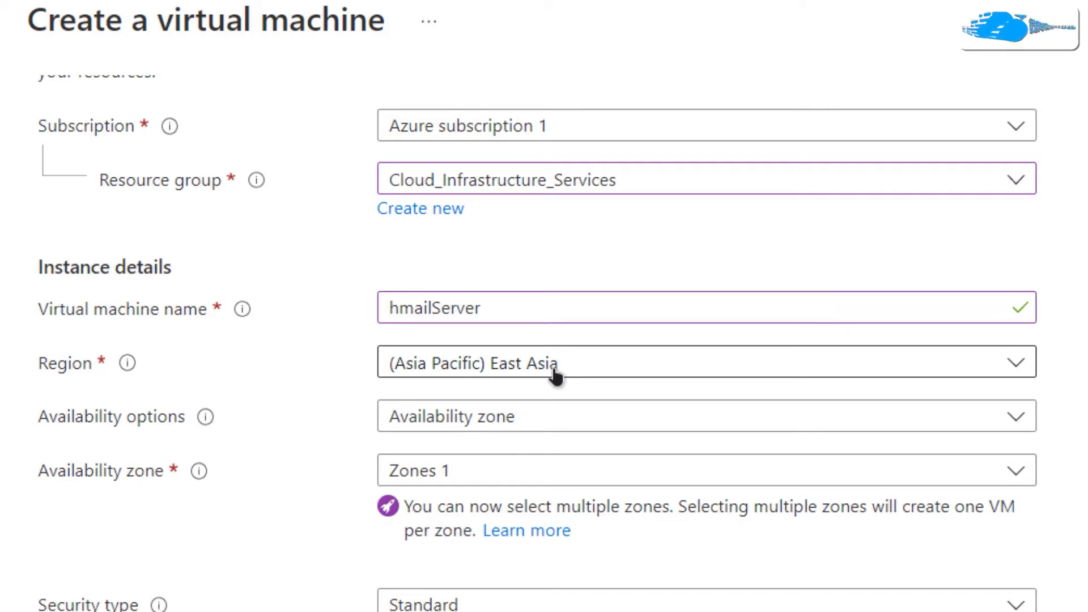
scroll("down", 3)
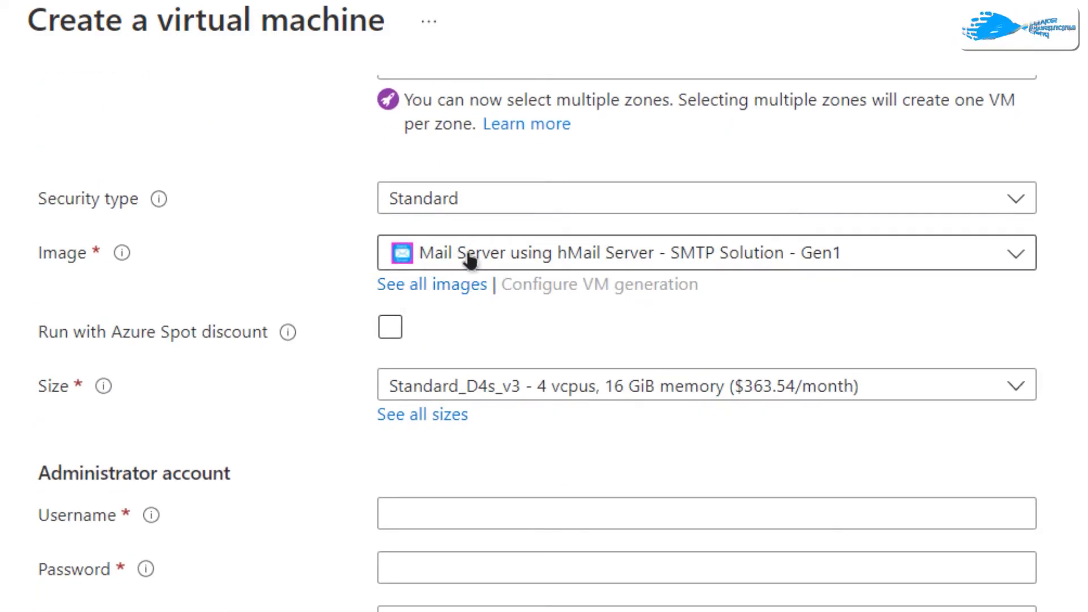
mouse_move(437, 393)
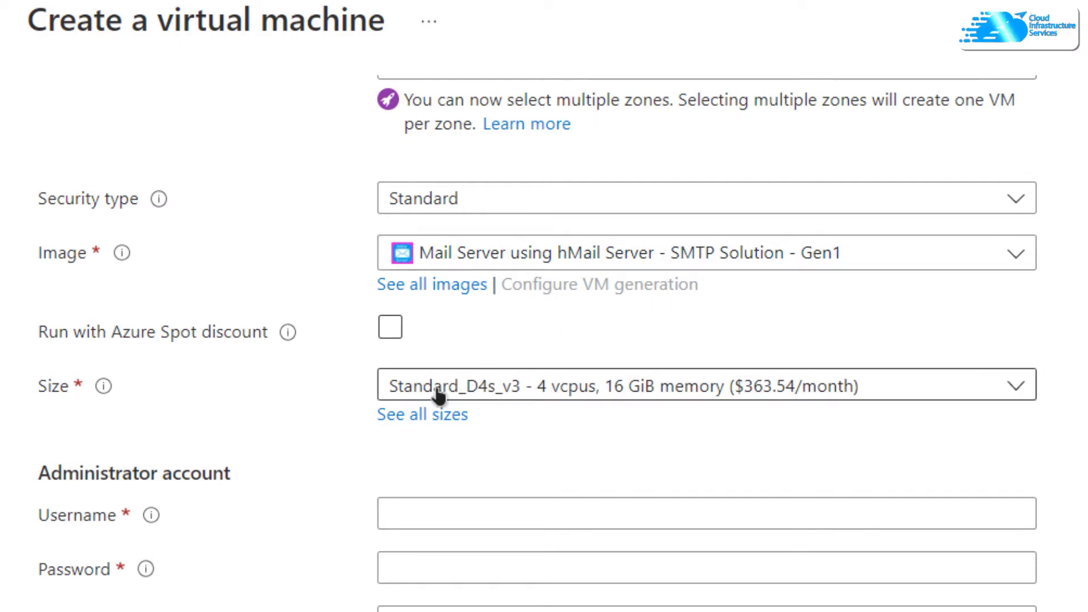
mouse_move(361, 466)
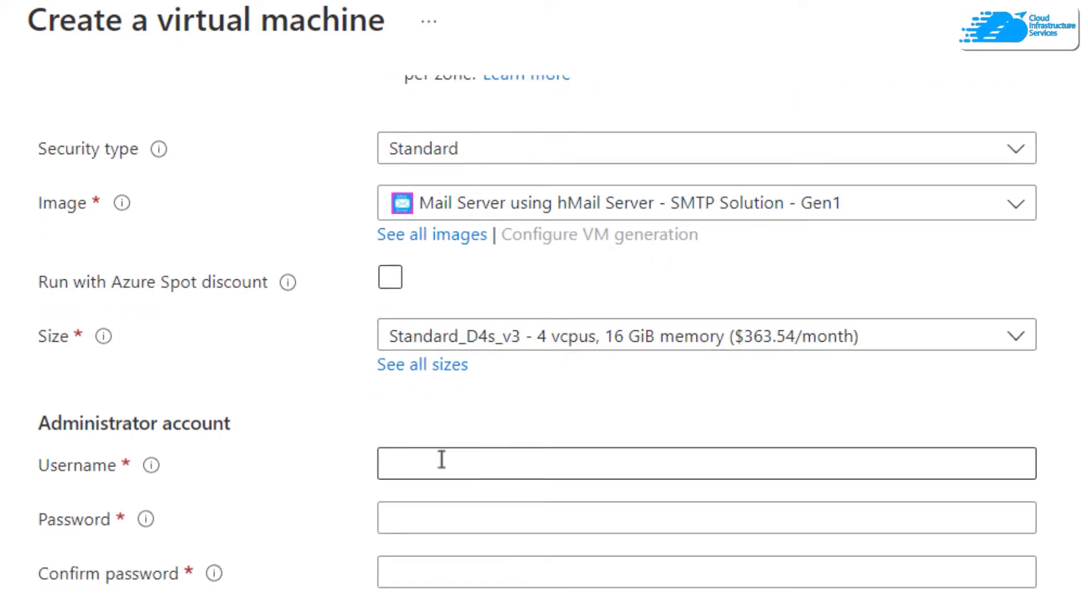
mouse_move(396, 433)
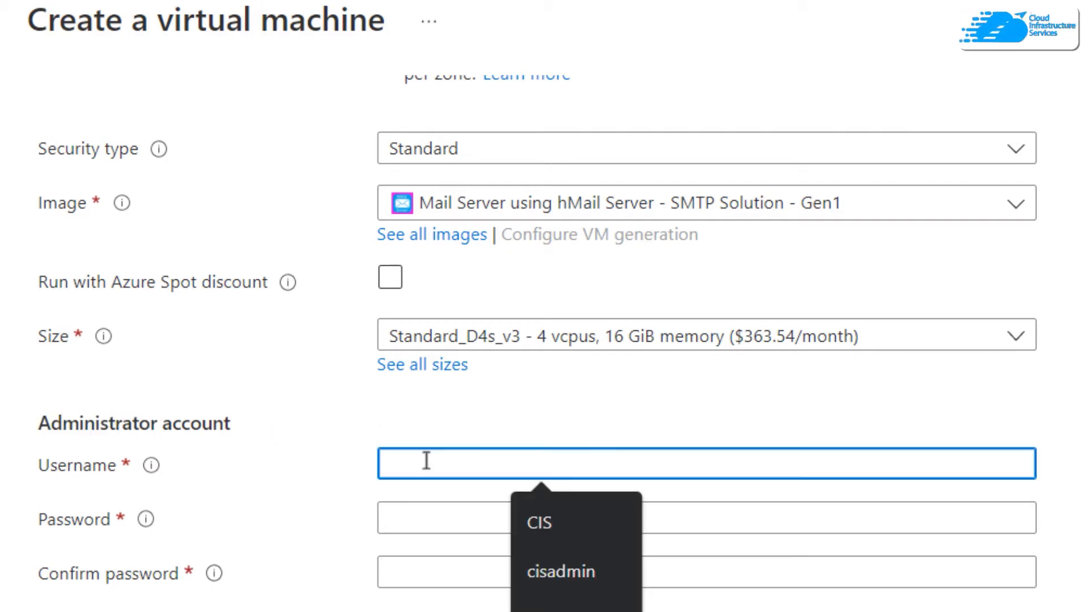
type("cisadmin")
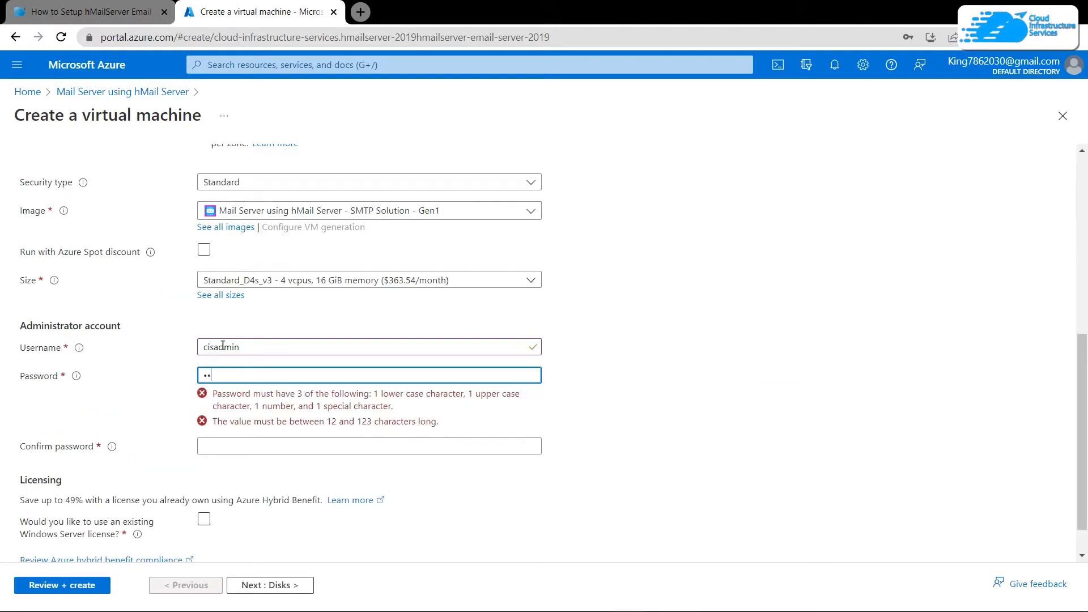
type("password")
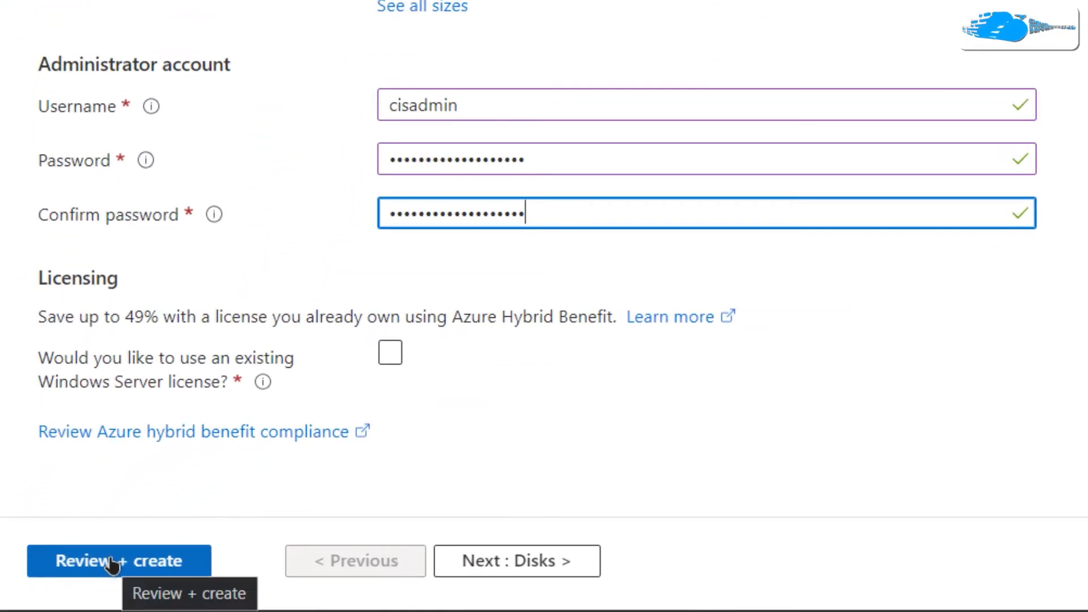
- Review the hmailServer VM settings and launch its deployment
left_click(118, 560)
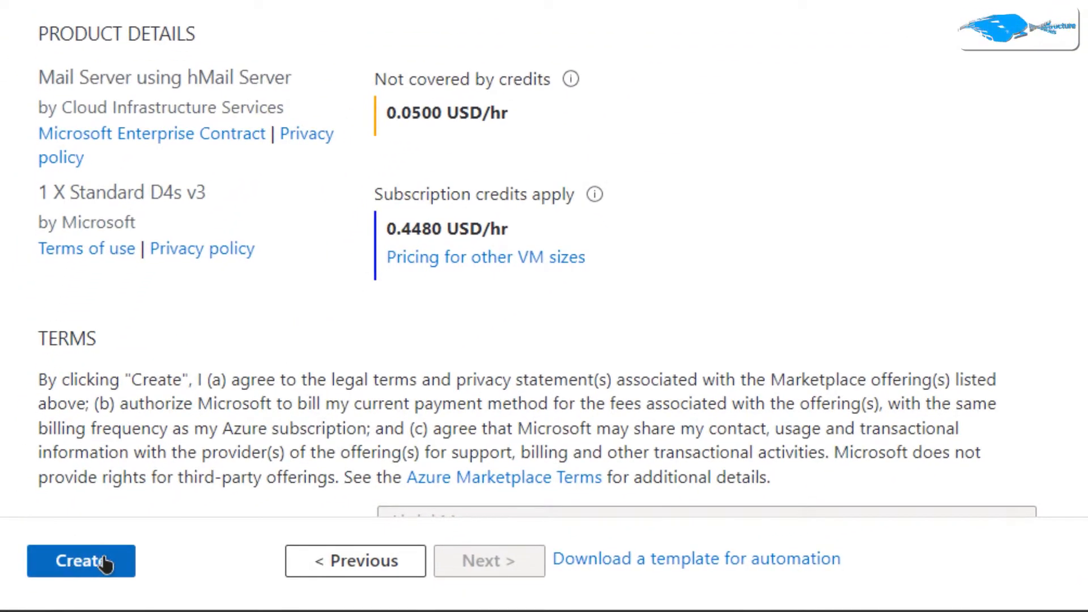
left_click(81, 560)
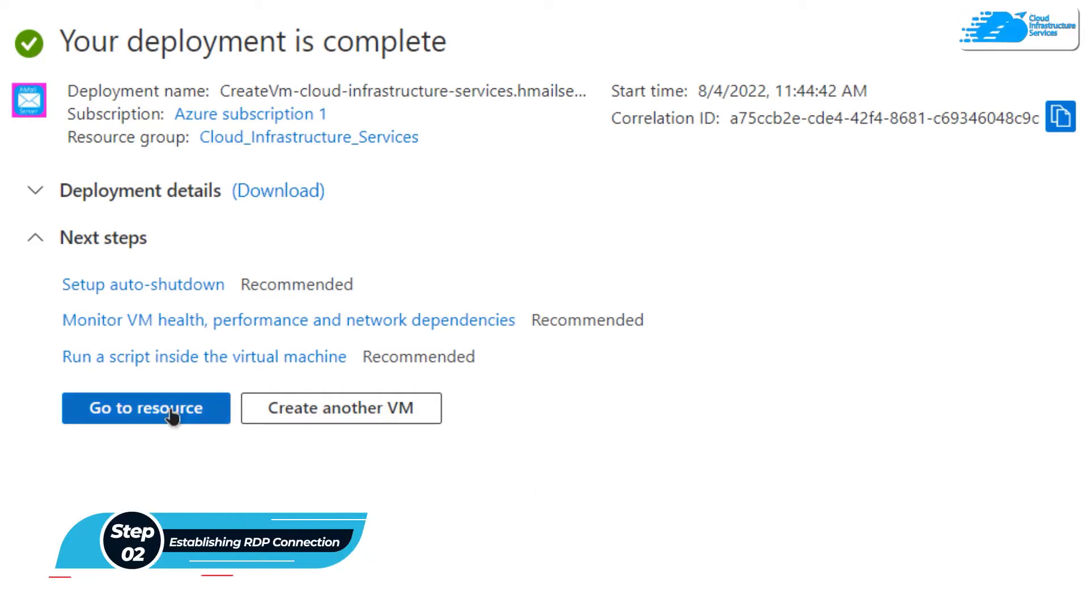
- Open the new hmailServer VM and show its RDP details for 20.2.87.75:3389
left_click(145, 408)
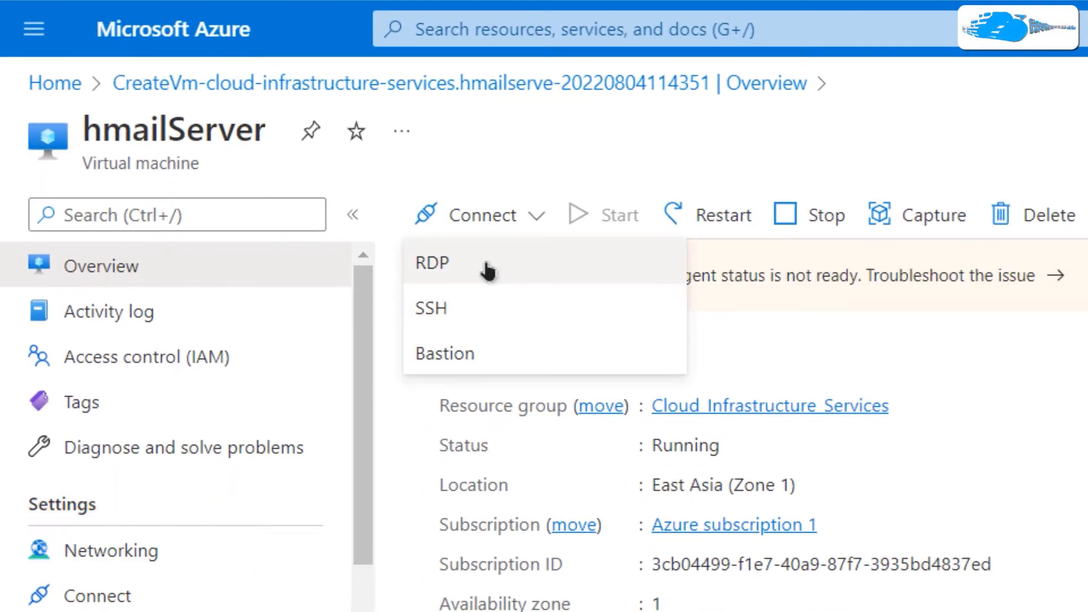
left_click(432, 263)
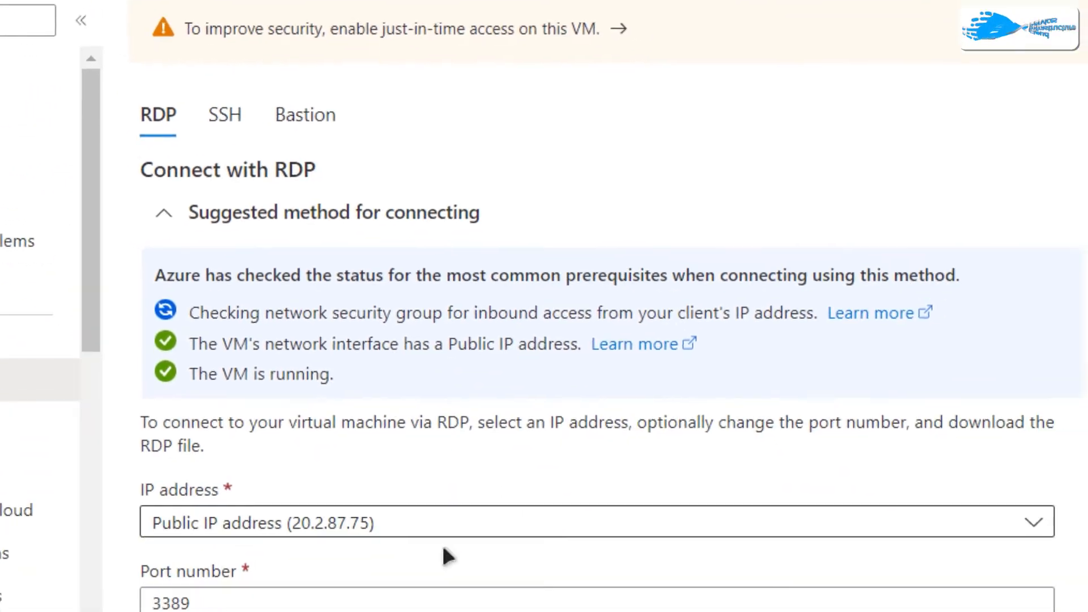
scroll("down", 3)
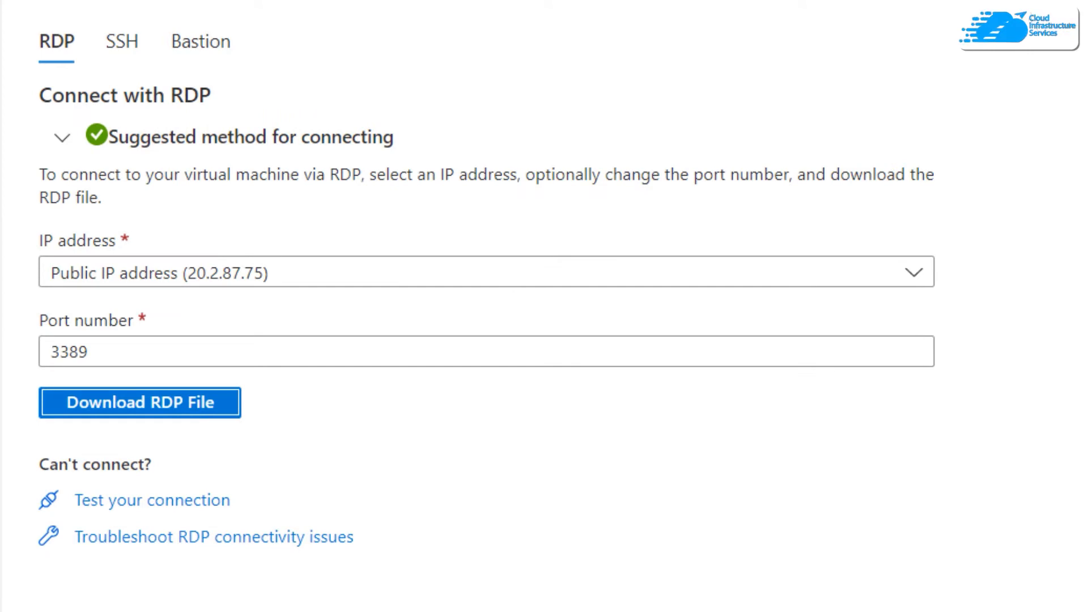
- Download the RDP file and log in to the VM as cisadmin, accepting both warnings
left_click(139, 402)
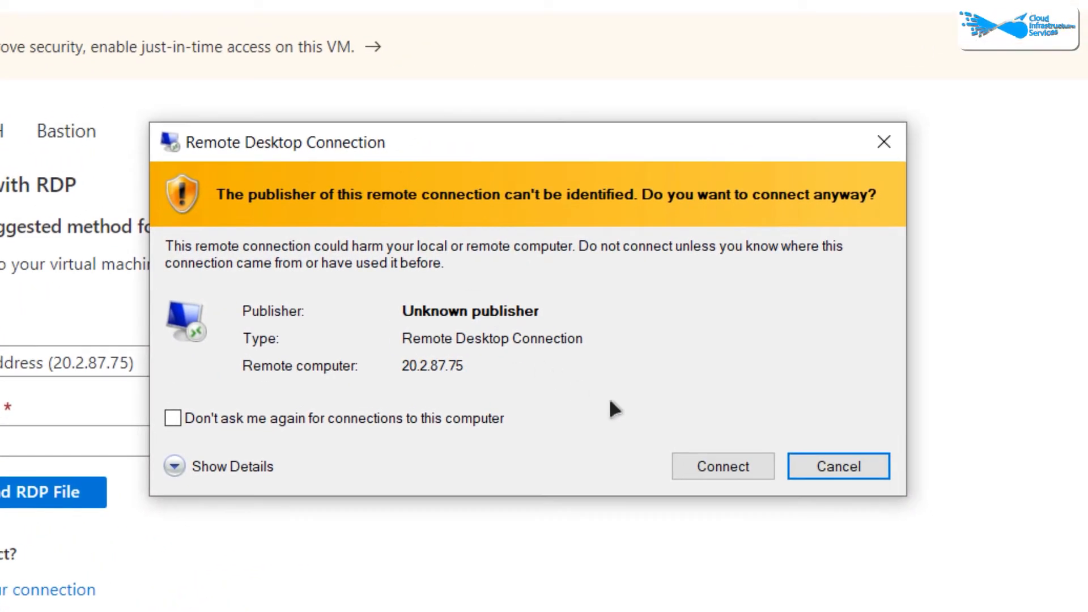
left_click(838, 466)
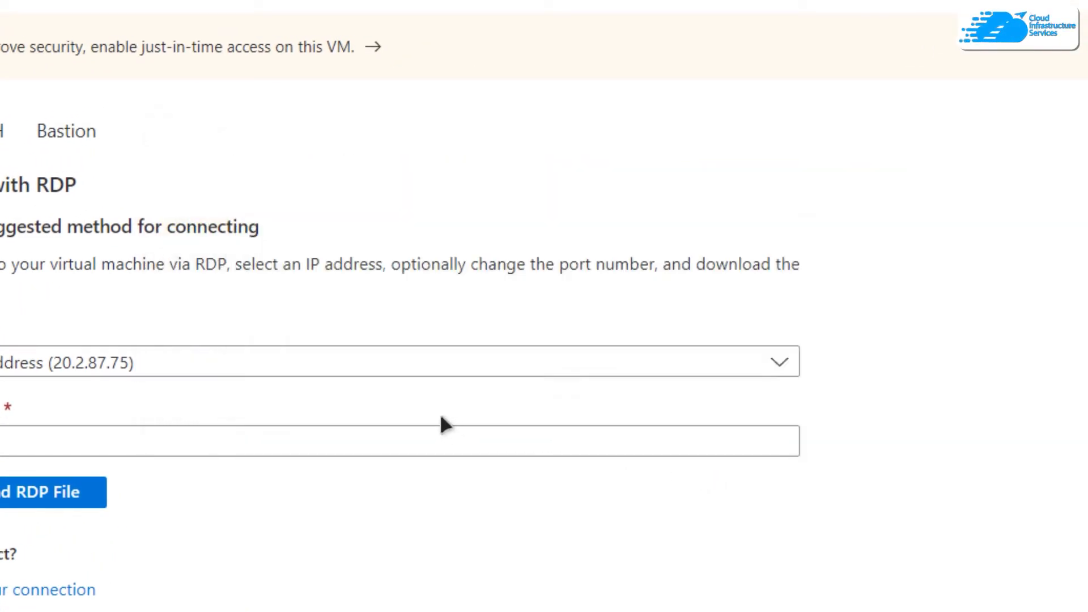
left_click(53, 491)
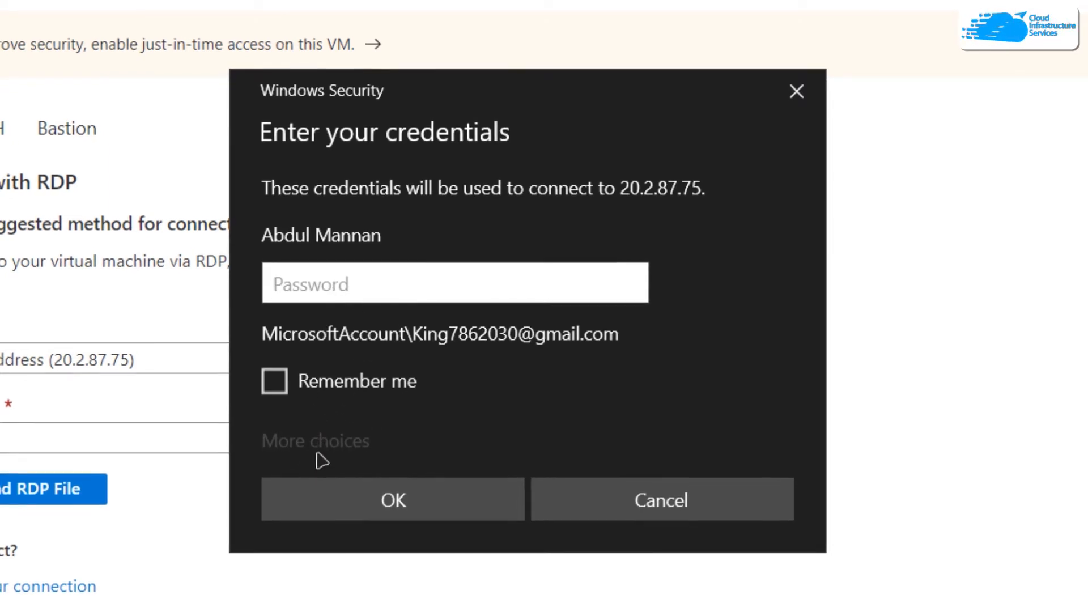
left_click(315, 441)
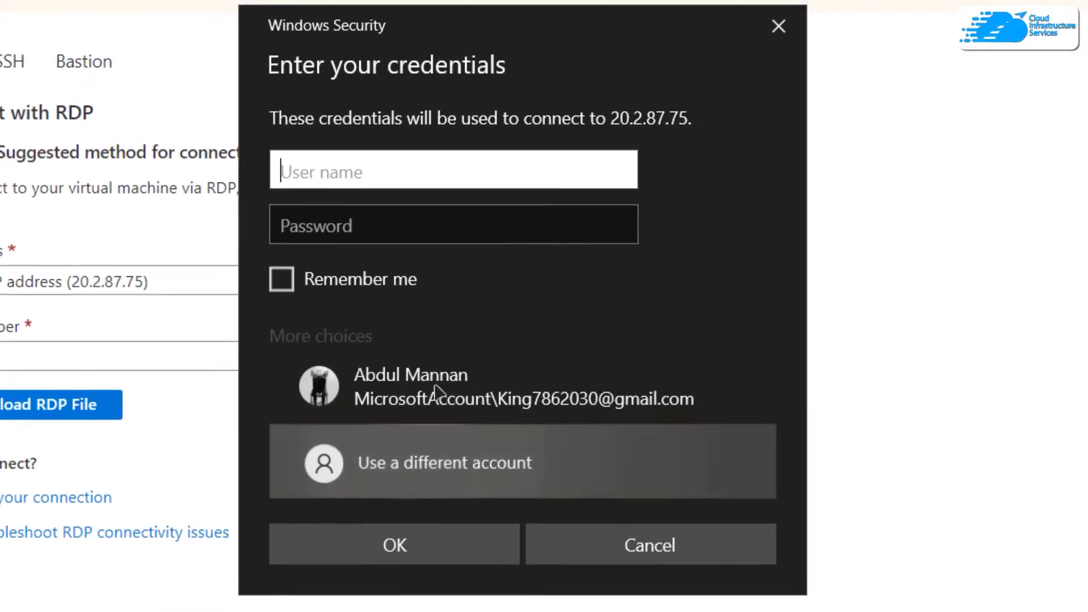
type("cisadmin")
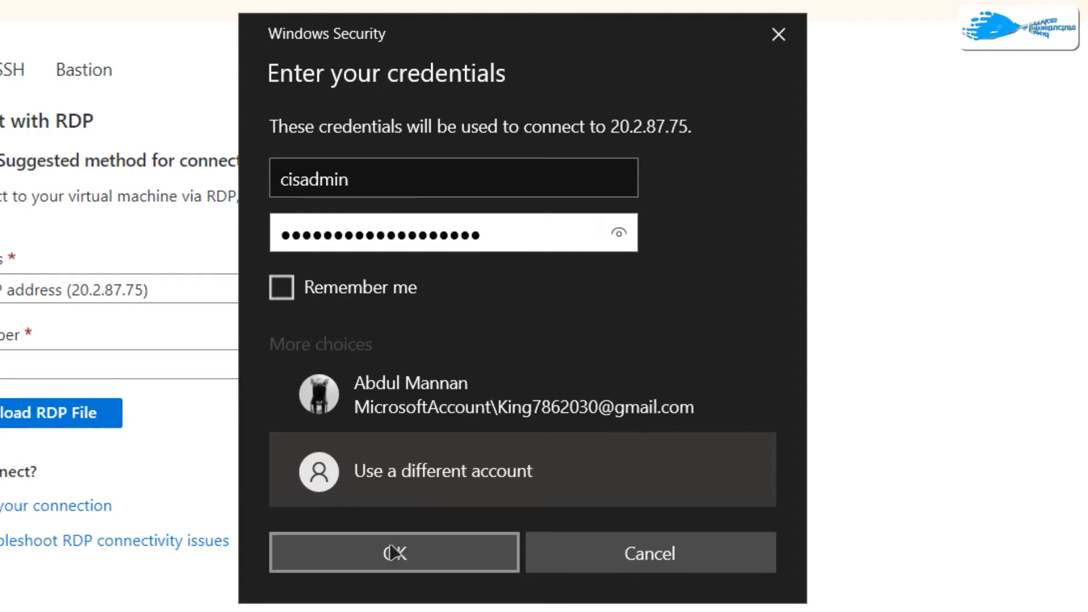
left_click(393, 552)
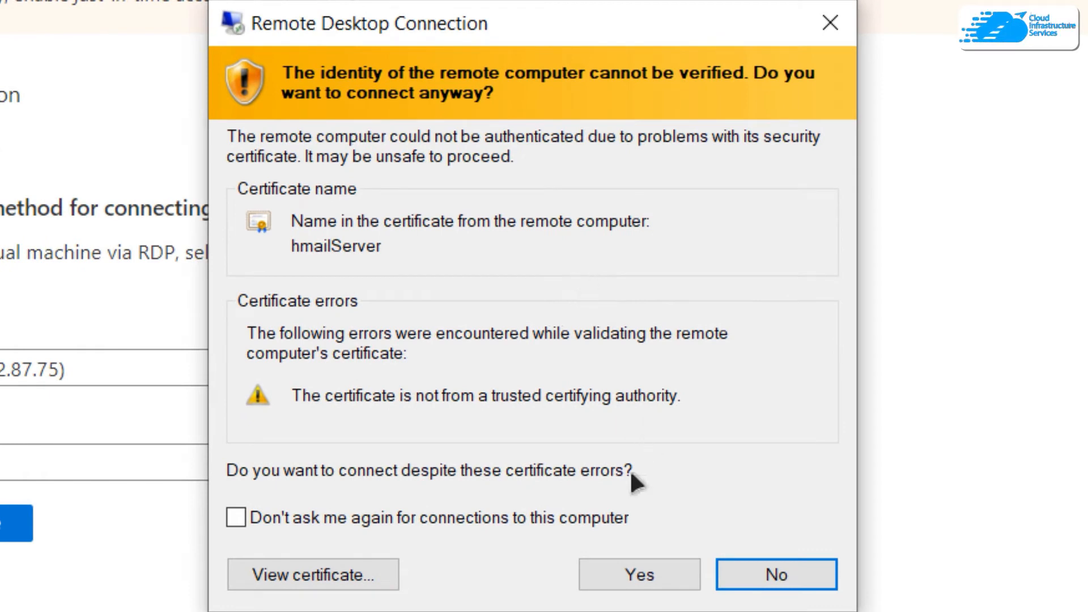
left_click(638, 574)
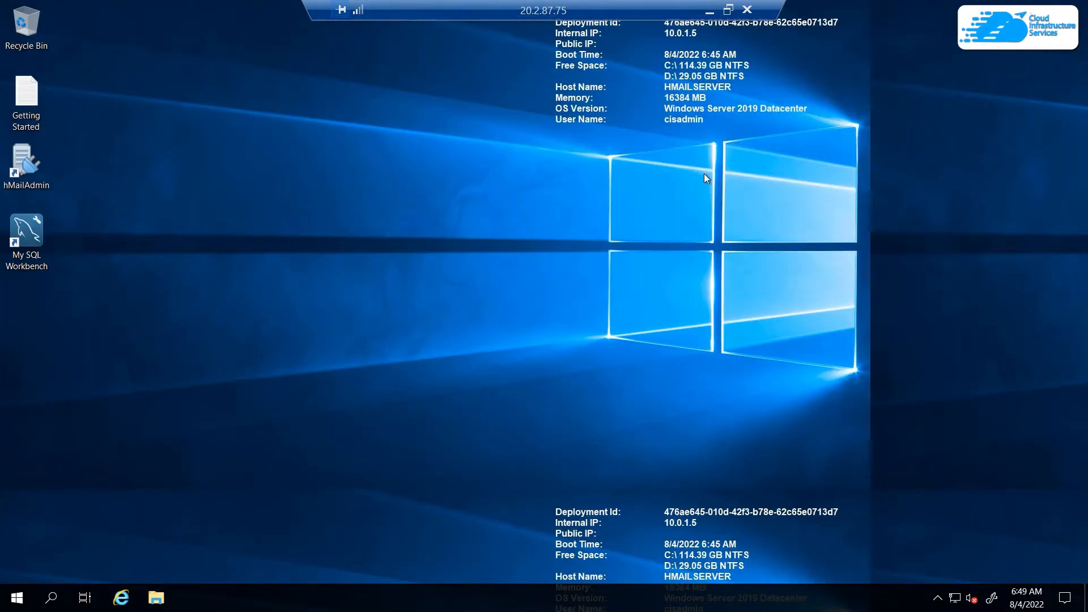
mouse_move(680, 194)
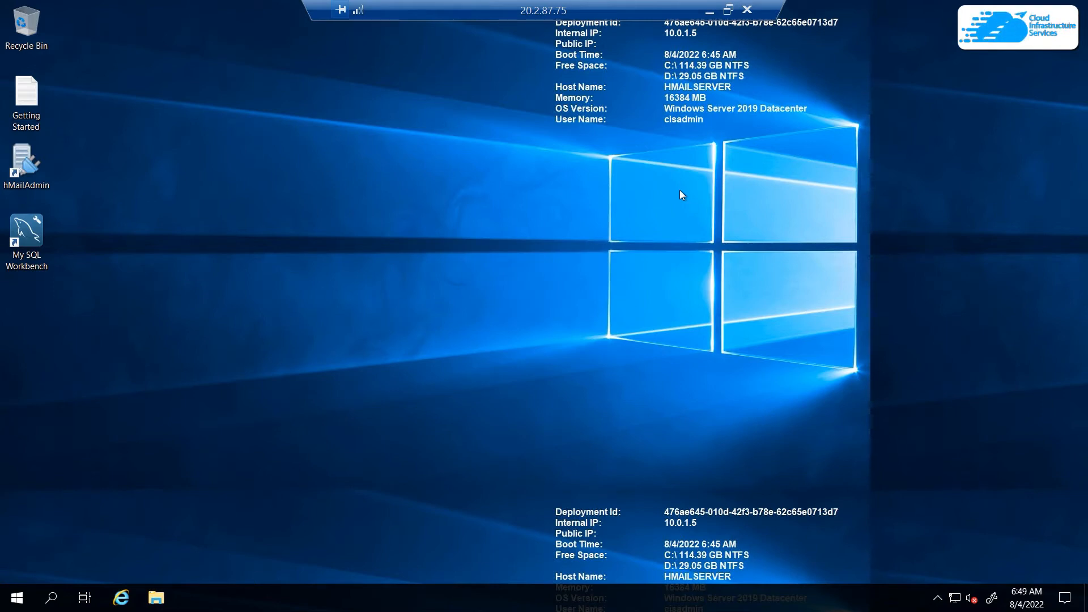
mouse_move(665, 200)
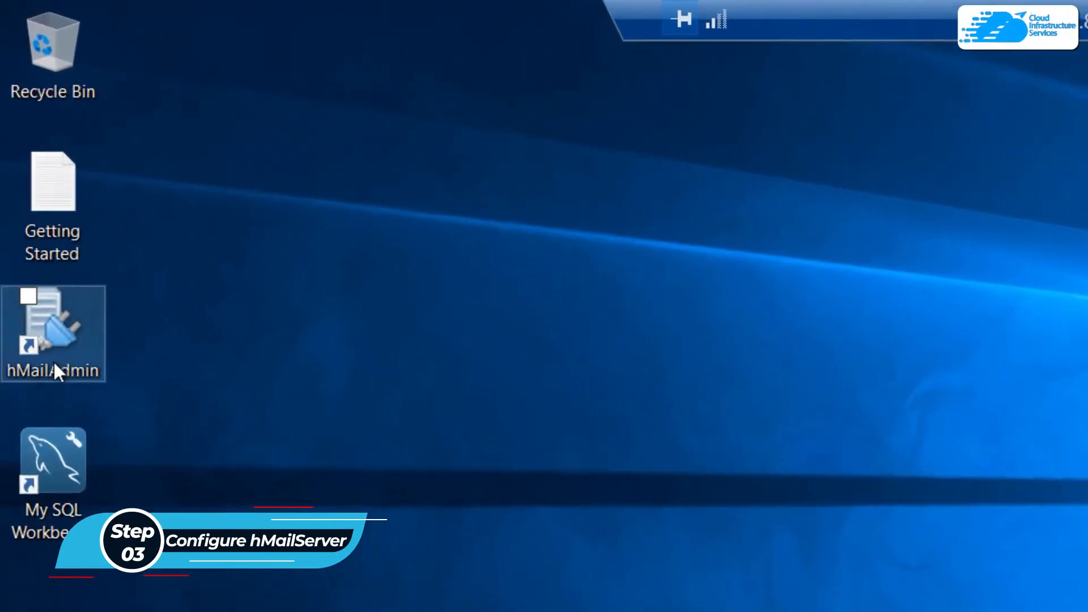
- Launch hMailAdmin and connect to localhost with the administrator password
double_click(52, 333)
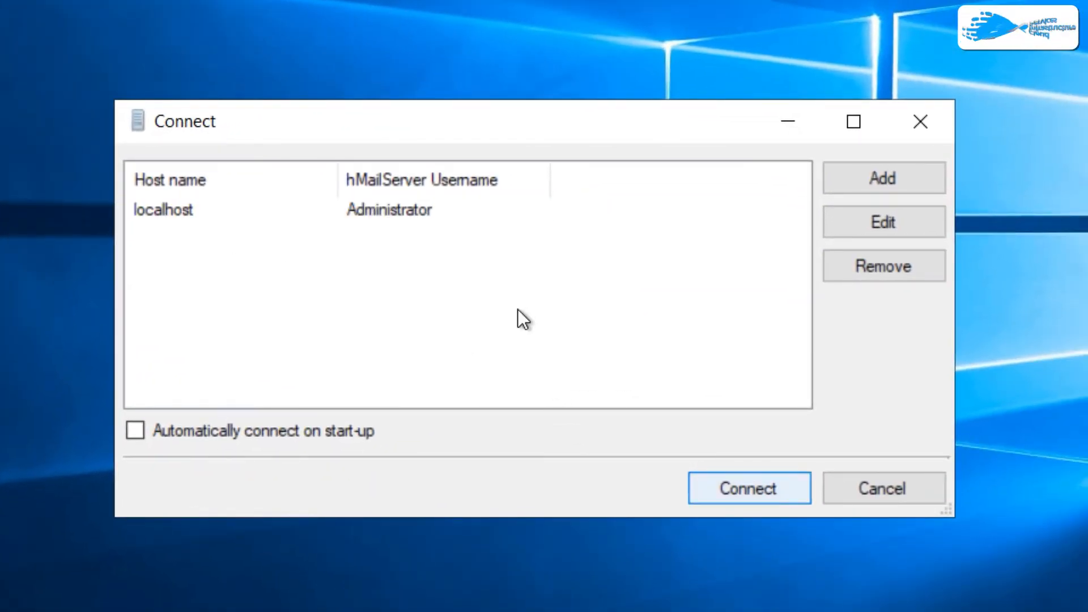
left_click(748, 488)
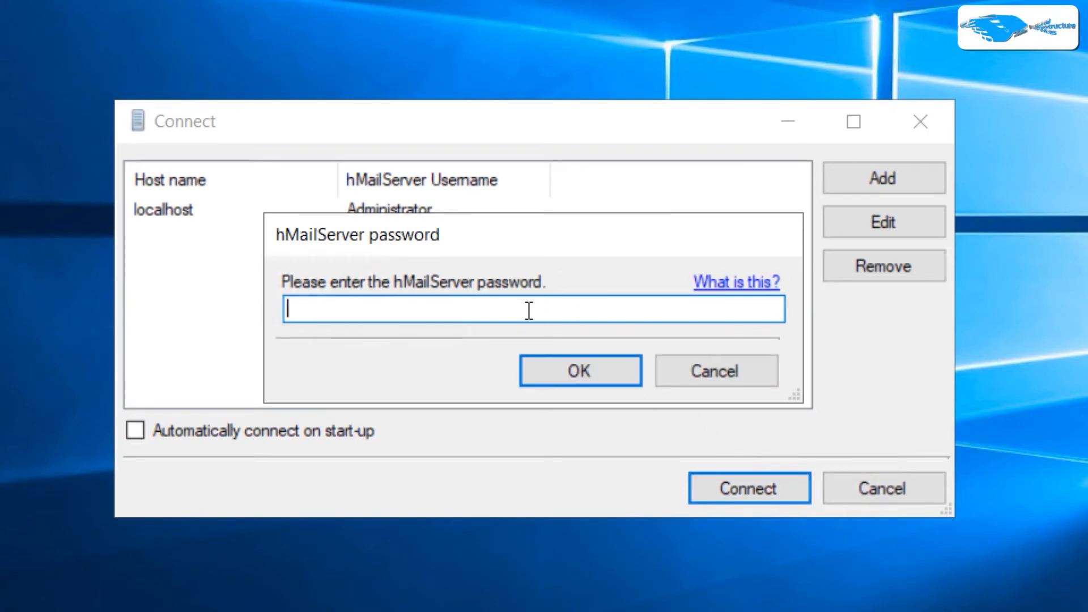
type("**")
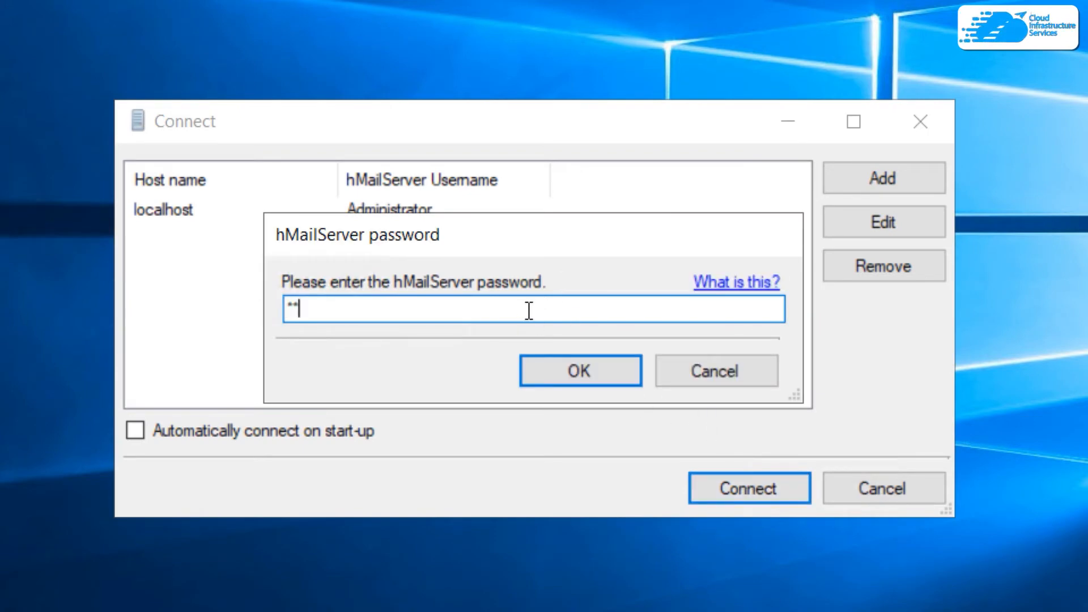
type("****")
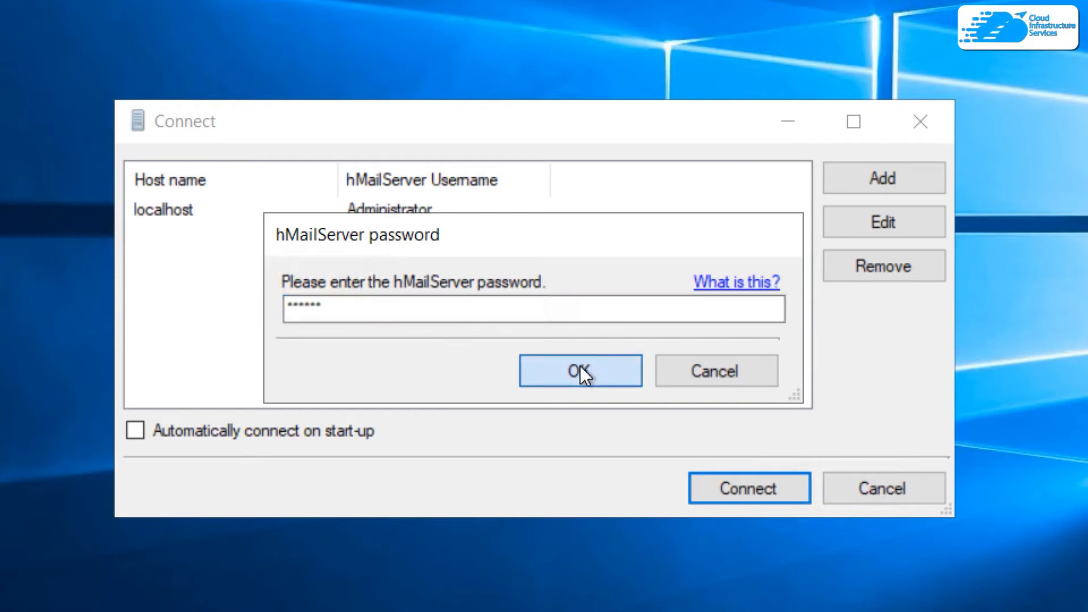
left_click(579, 370)
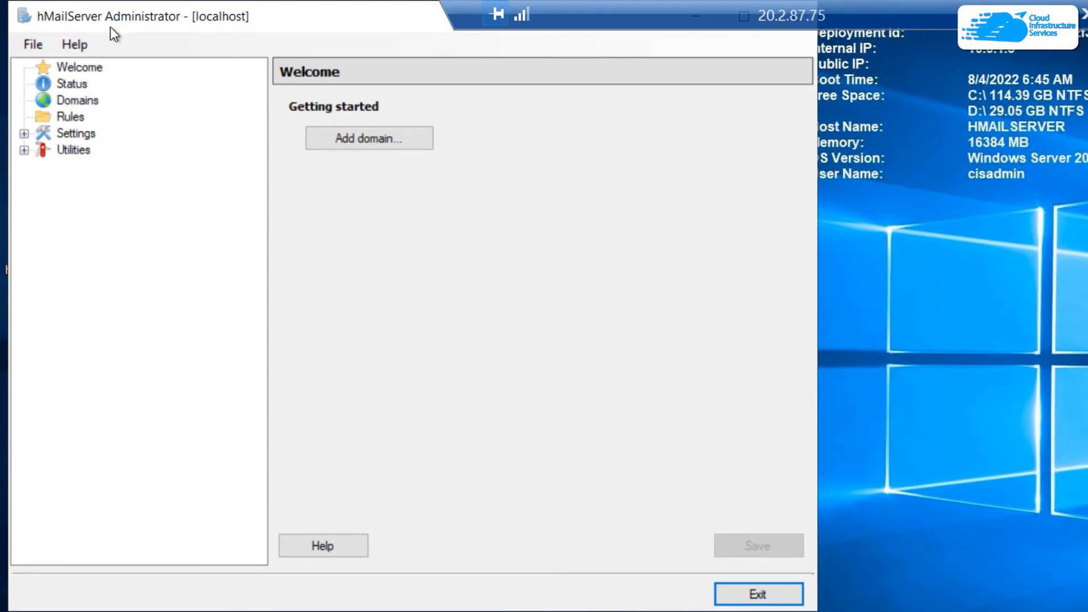
mouse_move(350, 52)
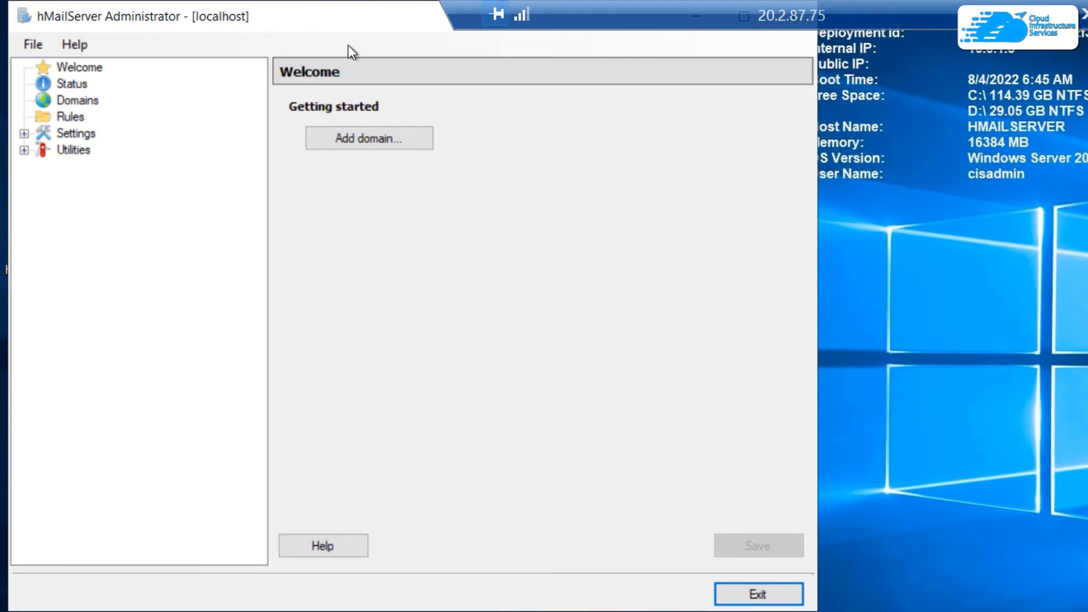
mouse_move(393, 210)
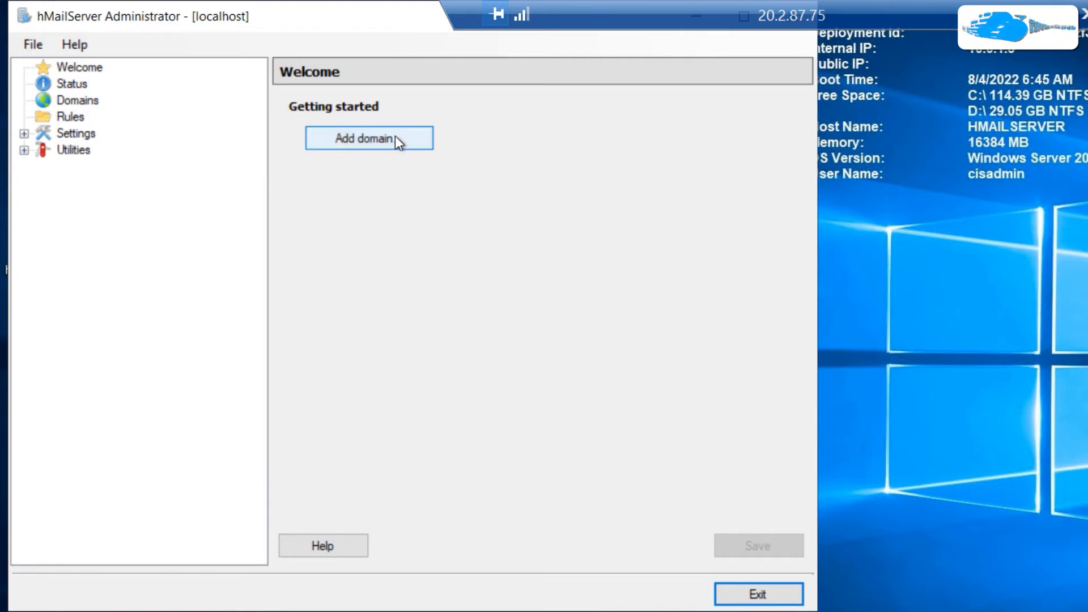
- Create and save the domain something.com, then view its Accounts list
left_click(368, 138)
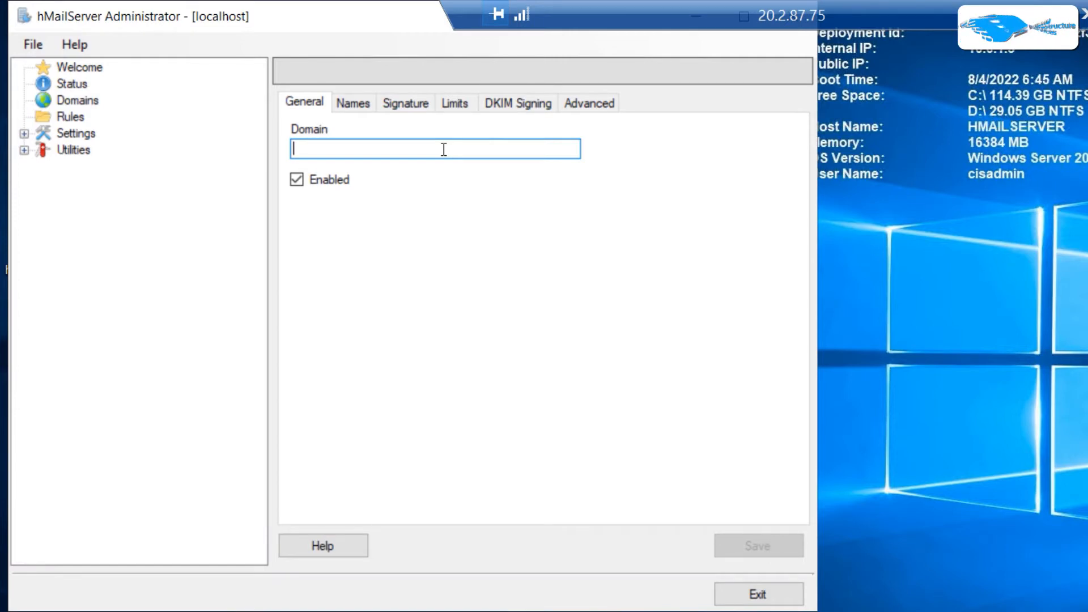
type("something.")
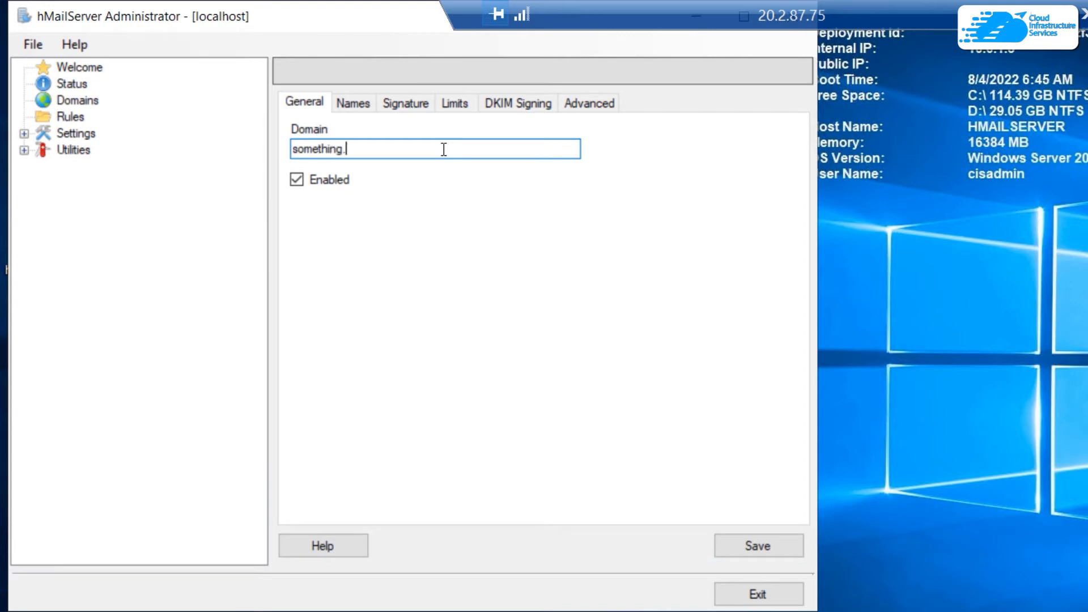
type("com")
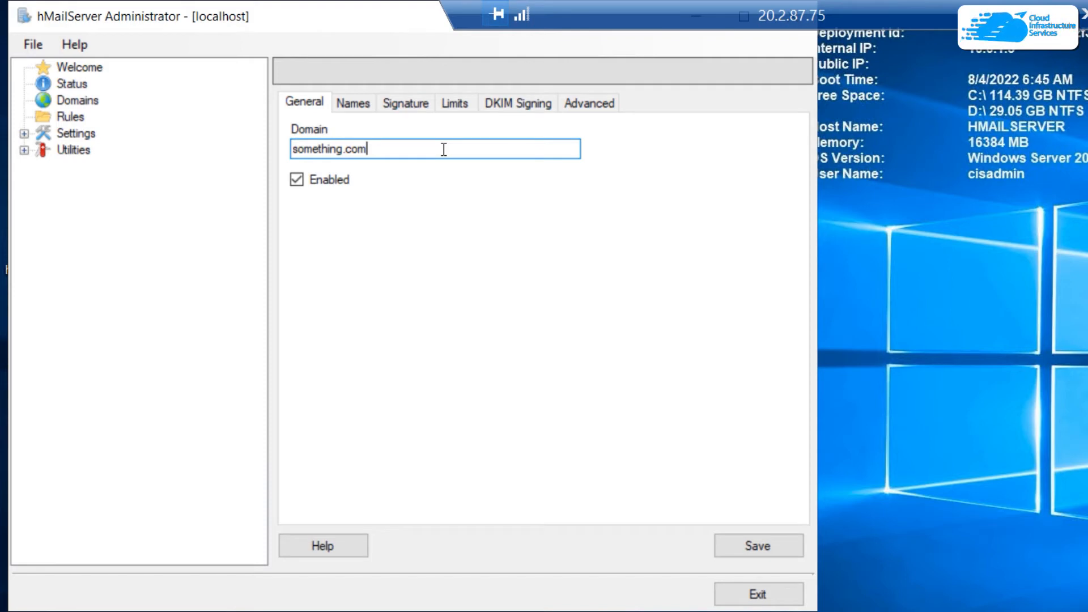
left_click(757, 545)
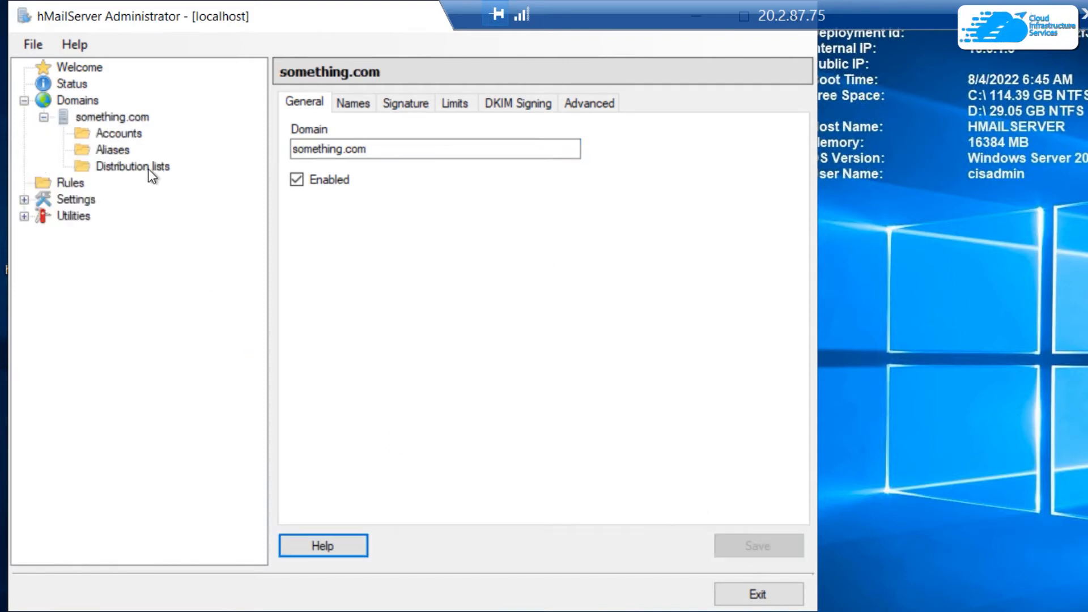
mouse_move(150, 123)
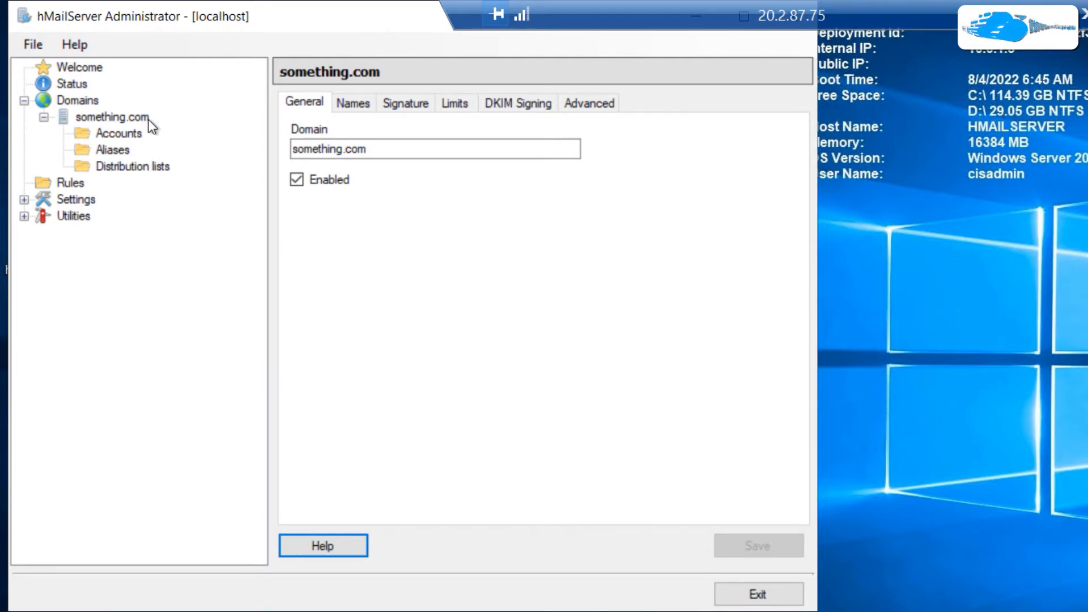
left_click(118, 133)
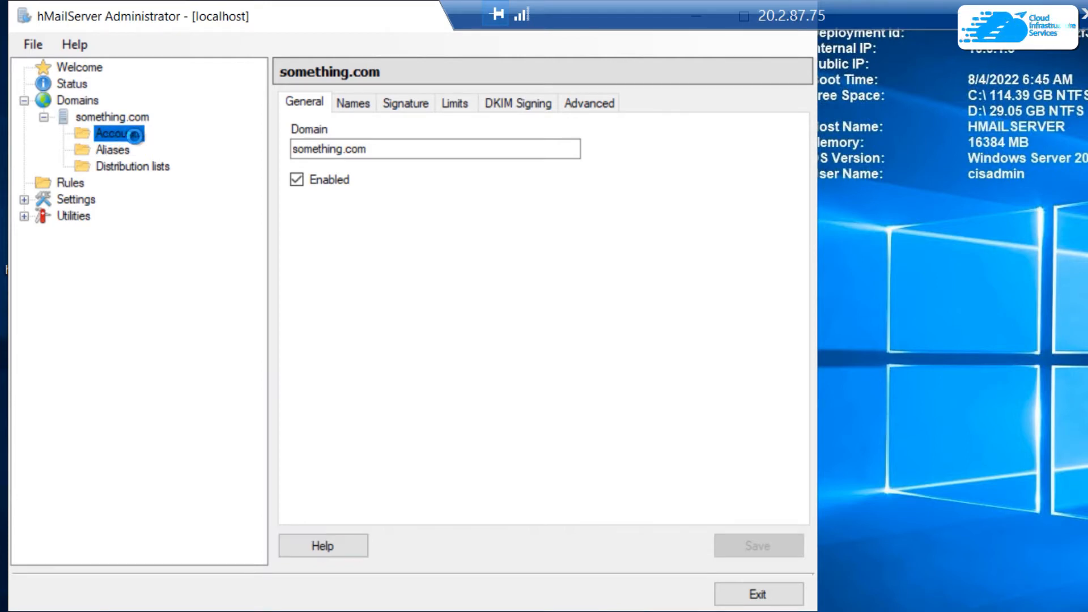
left_click(118, 133)
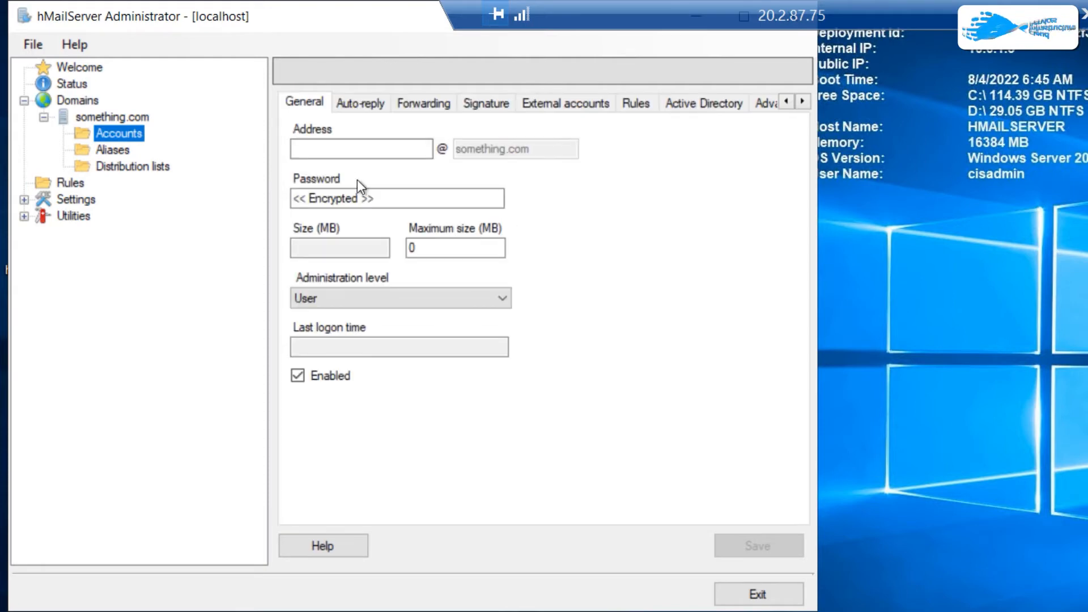
left_click(361, 147)
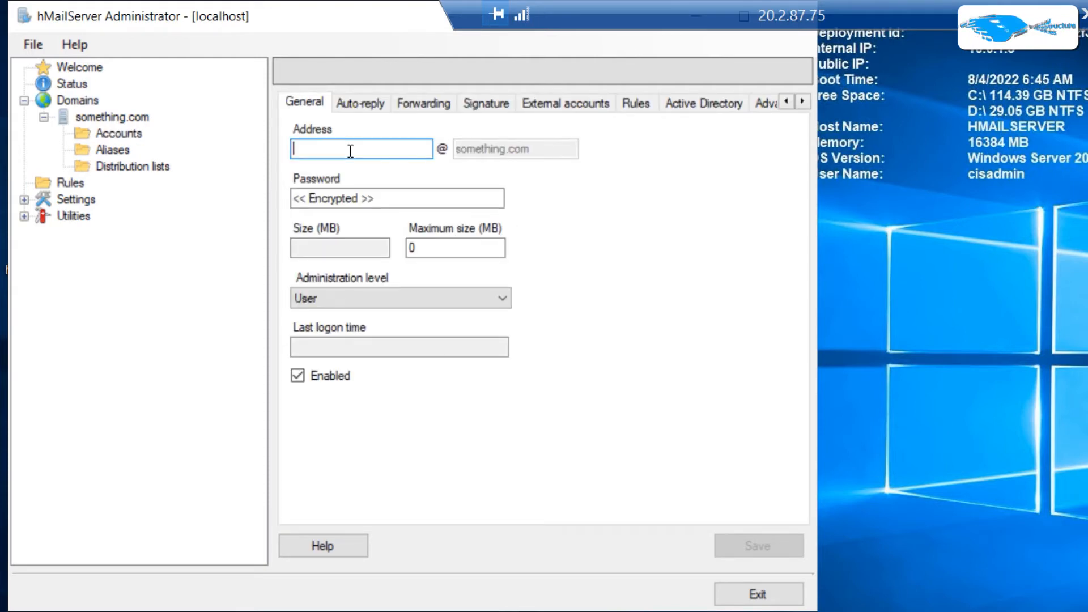
type("user1")
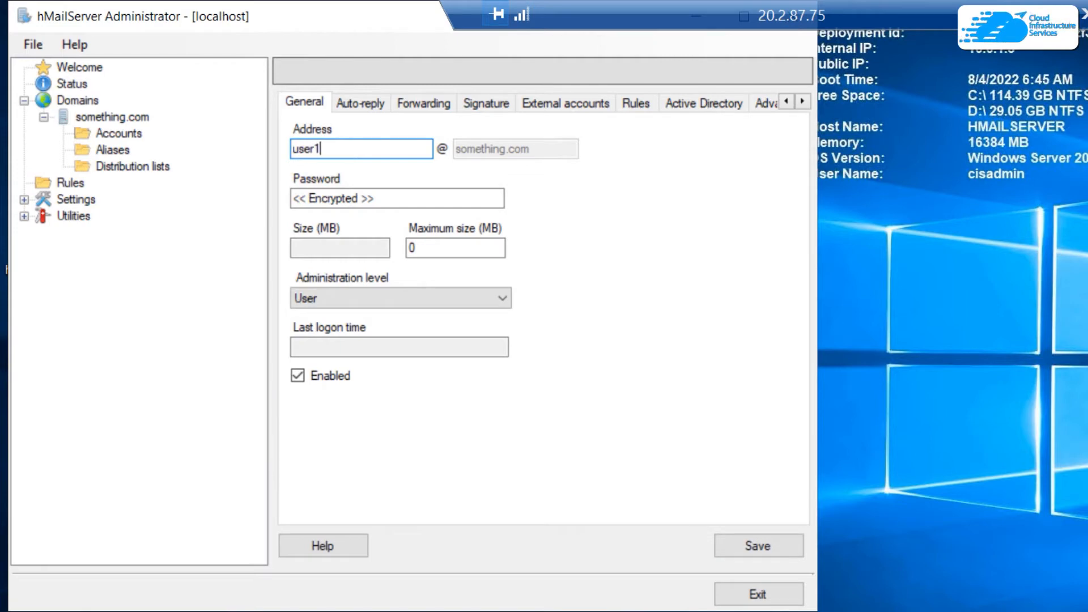
left_click(396, 198)
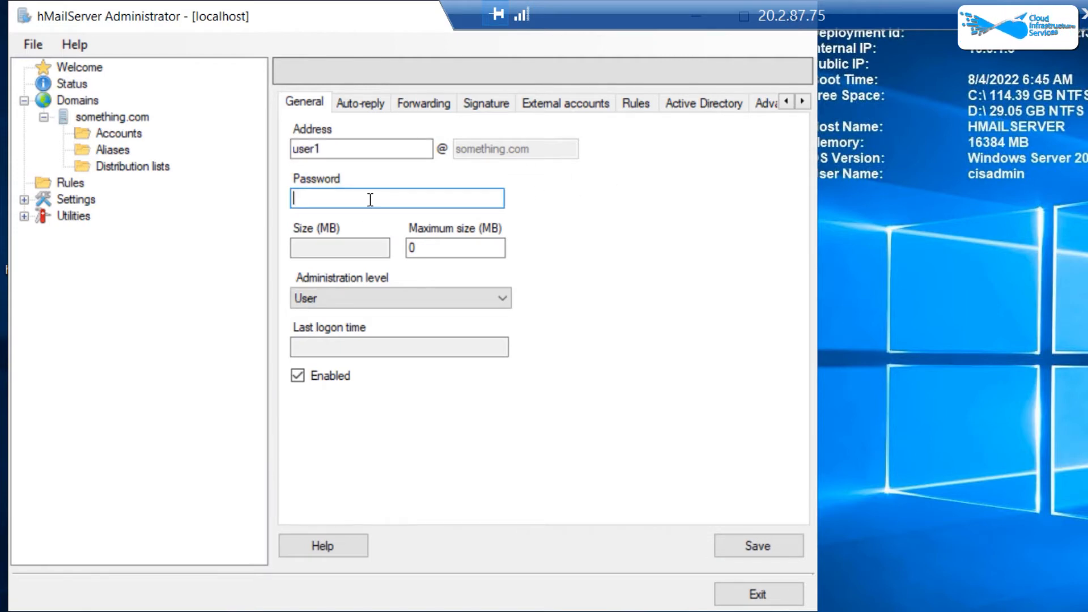
type("*")
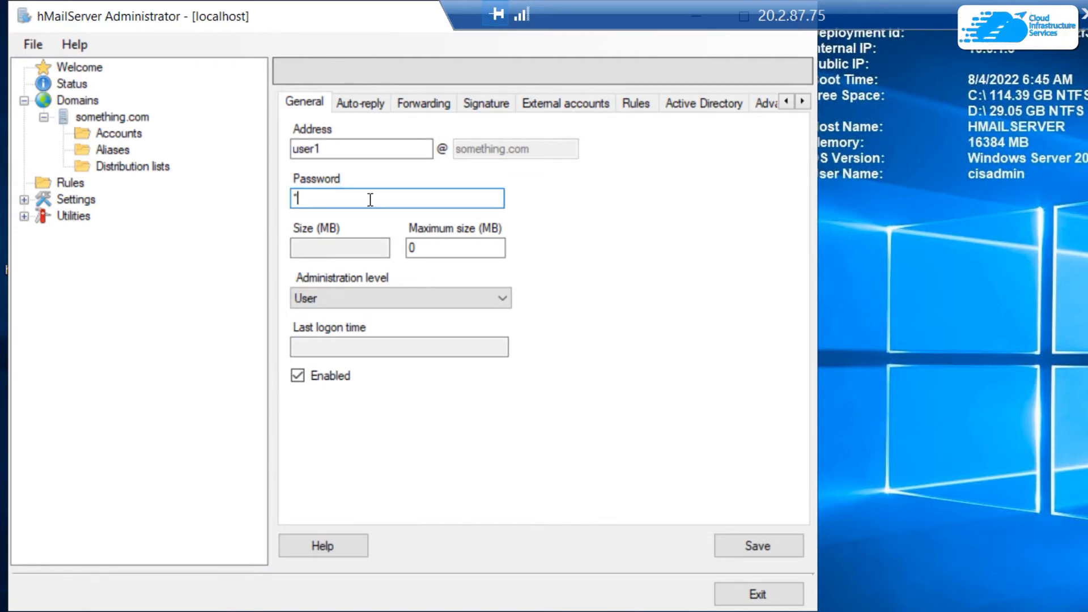
left_click(757, 545)
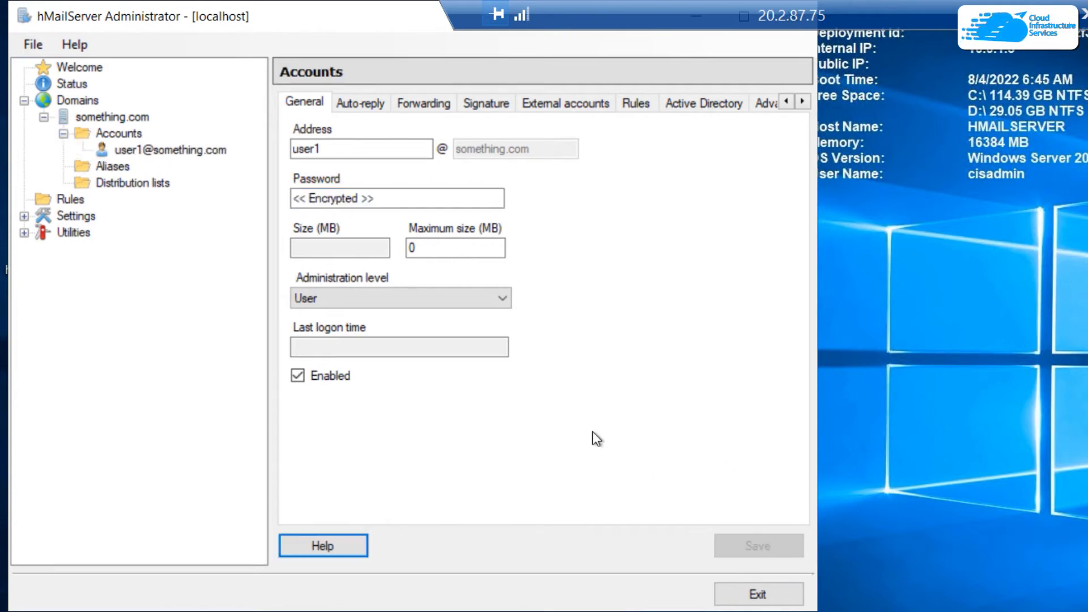
left_click(170, 150)
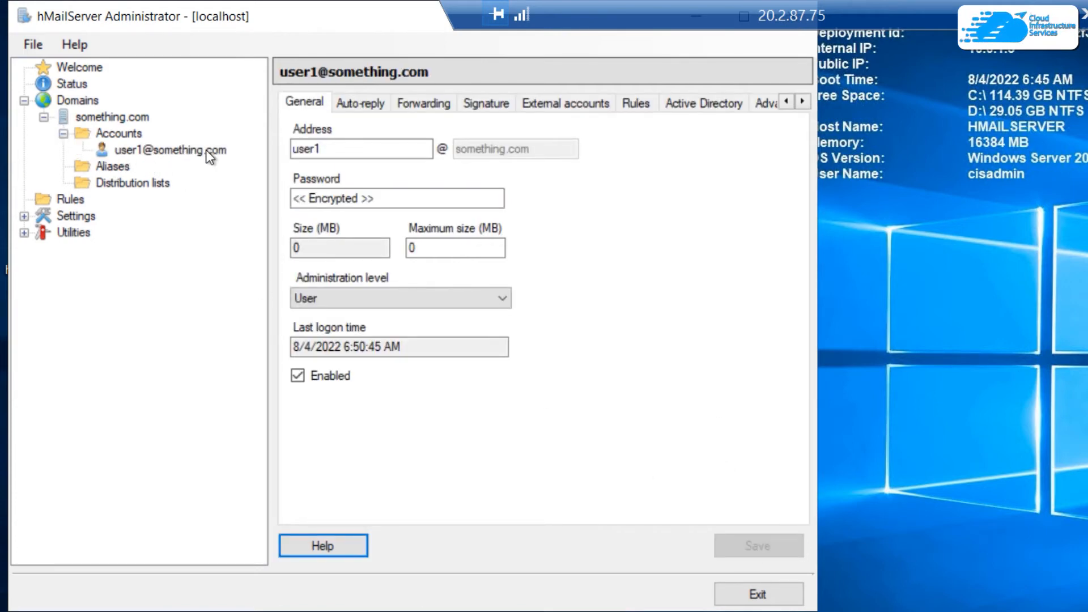
left_click(119, 133)
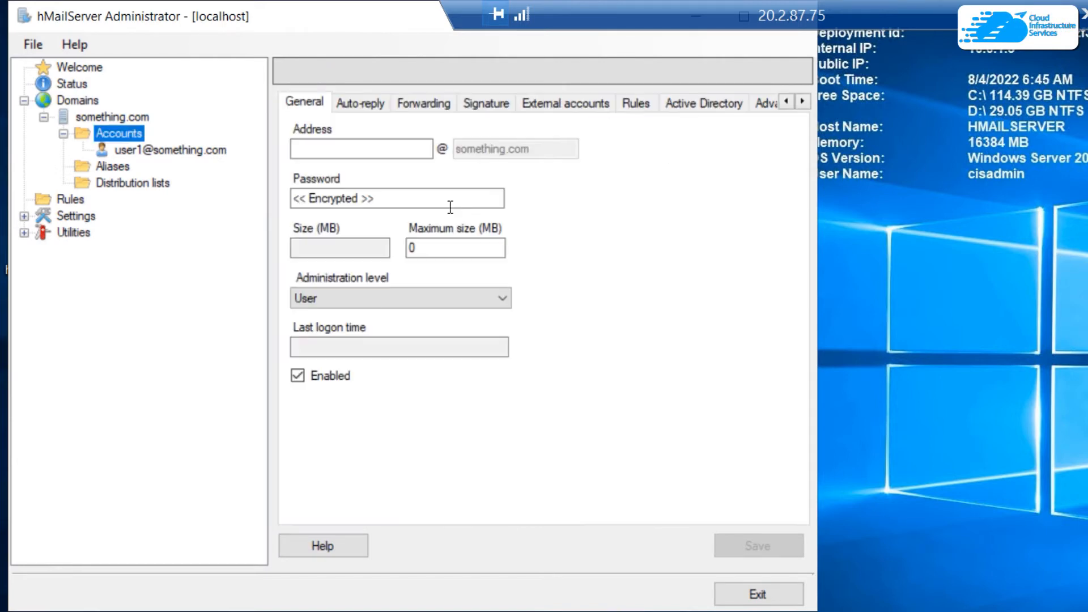
type("user2")
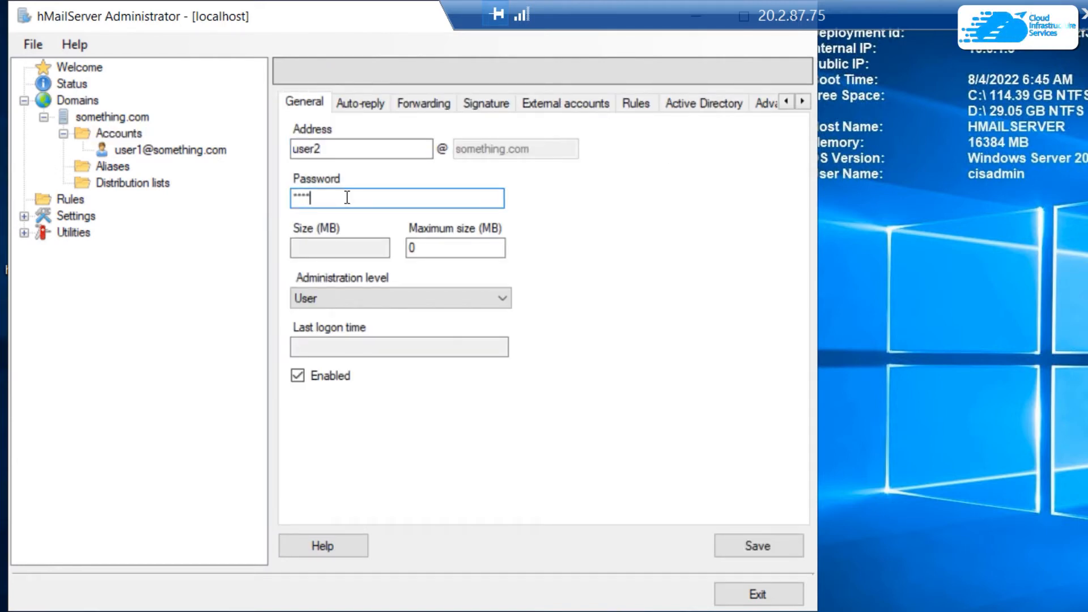
left_click(757, 545)
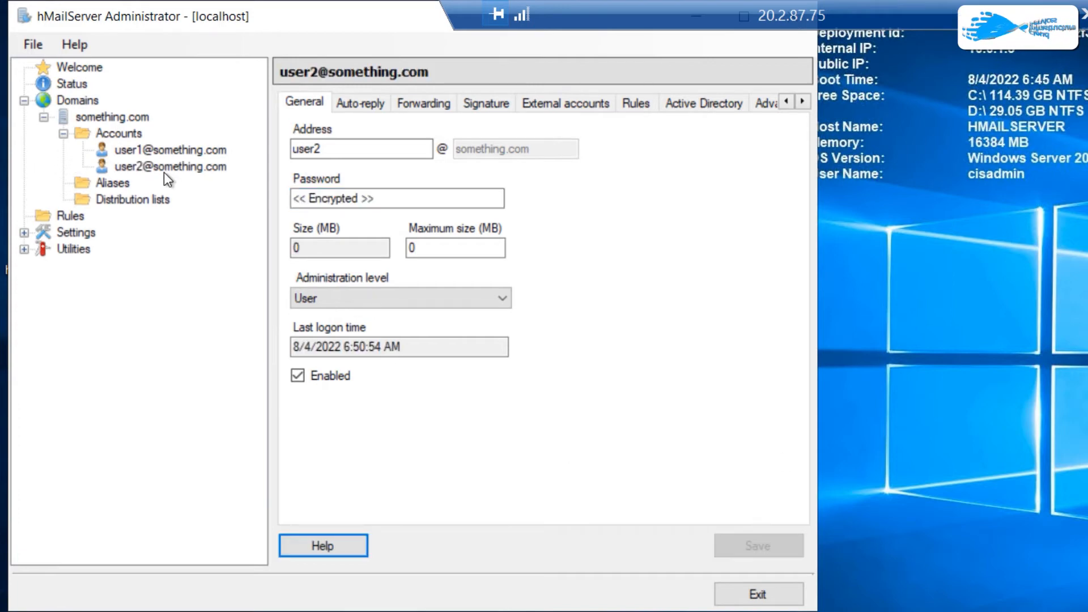
mouse_move(202, 154)
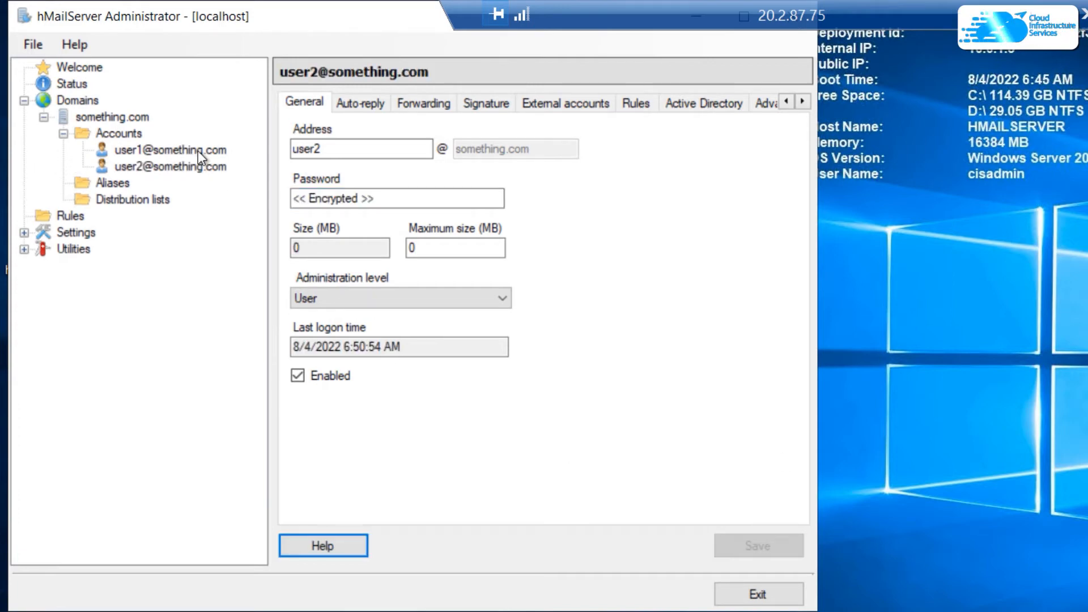
mouse_move(241, 172)
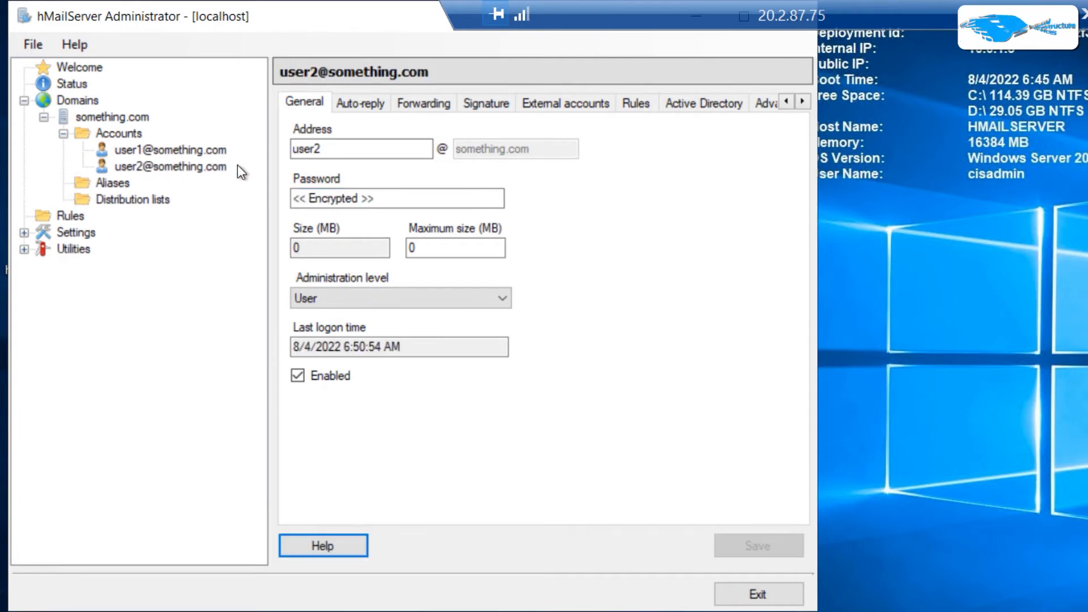
mouse_move(263, 331)
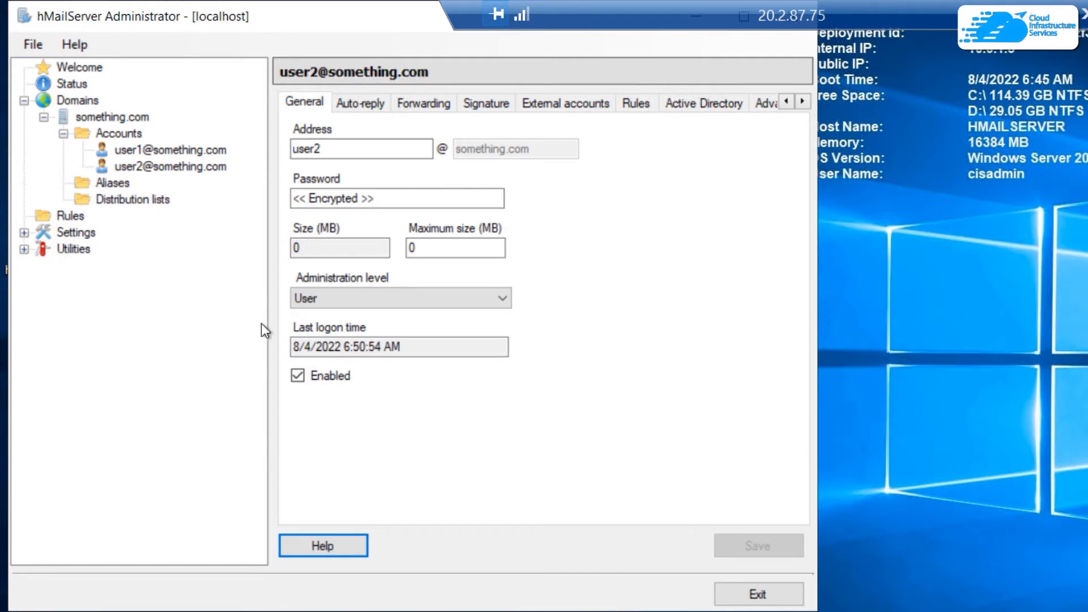
mouse_move(574, 336)
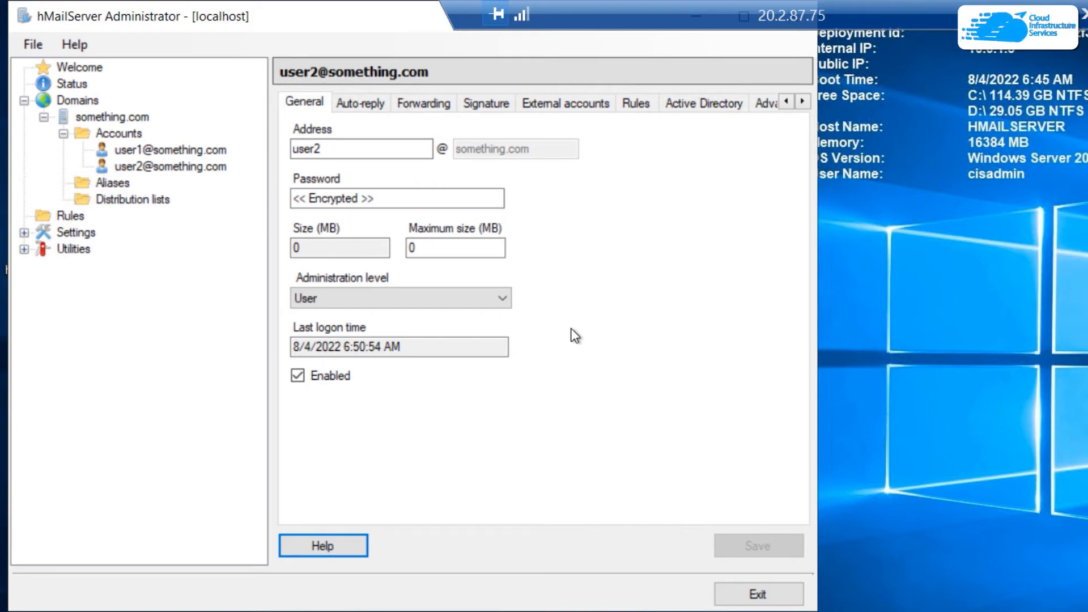
mouse_move(88, 234)
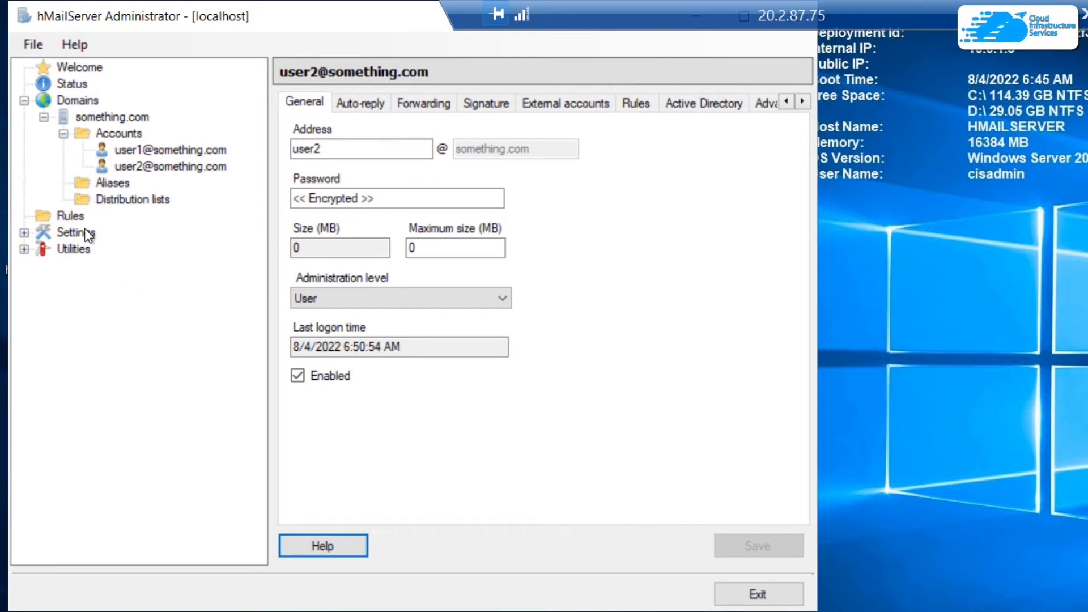
- Navigate to Settings > Protocols > SMTP and its Delivery of e-mail tab
left_click(76, 232)
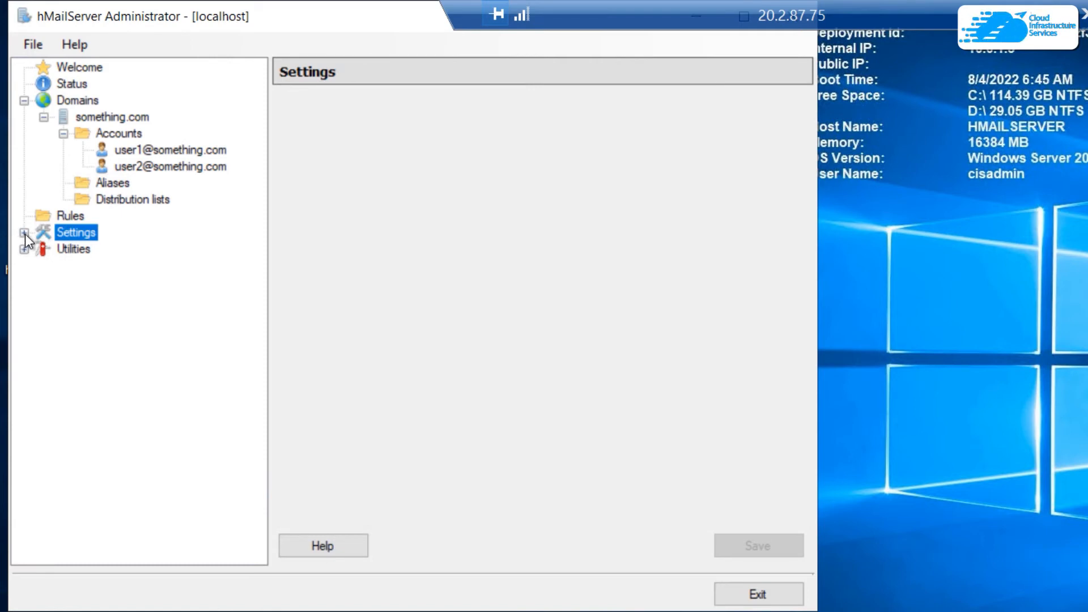
left_click(25, 232)
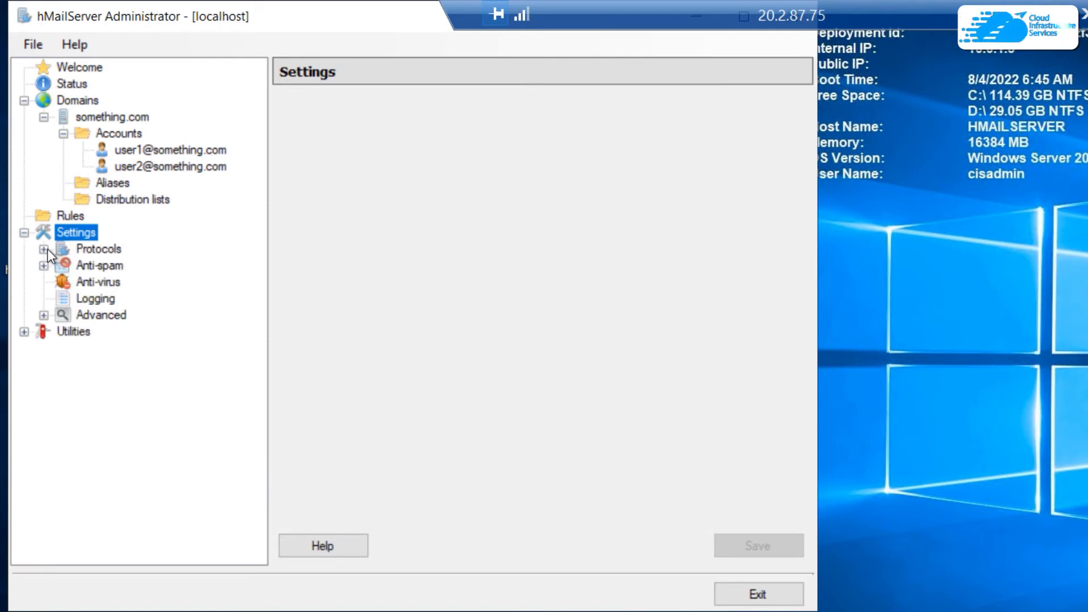
left_click(43, 248)
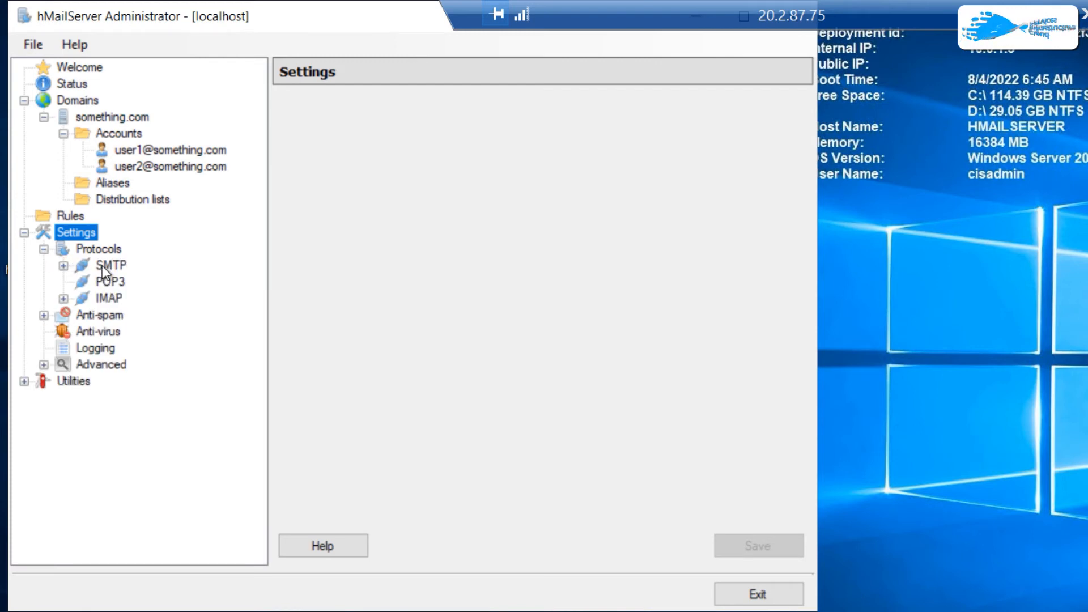
left_click(108, 265)
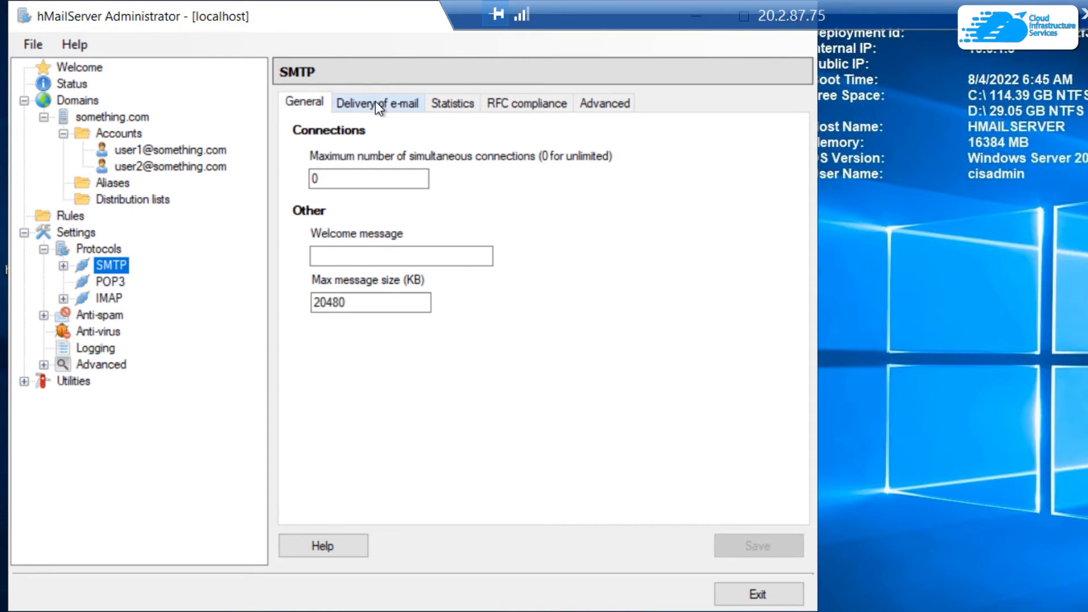
left_click(377, 103)
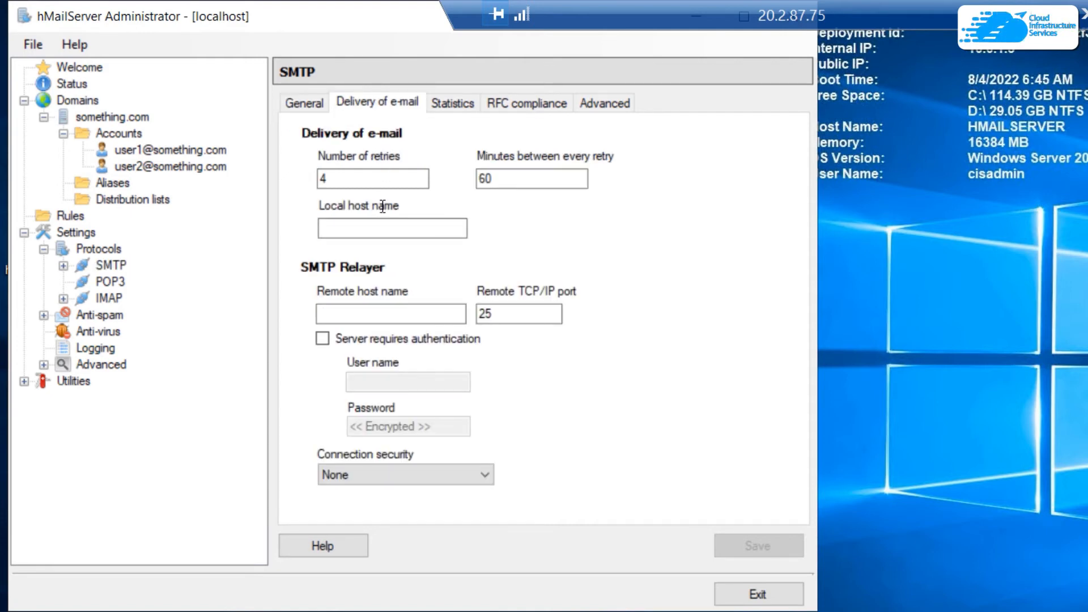
left_click(391, 228)
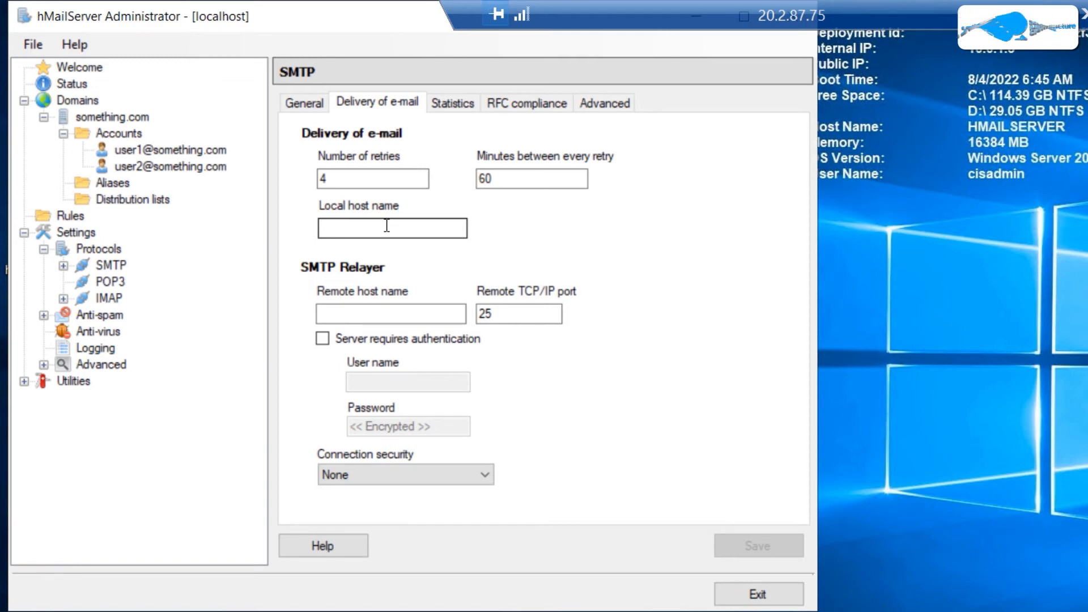
- Set the SMTP local host name to mail.something.com
left_click(392, 228)
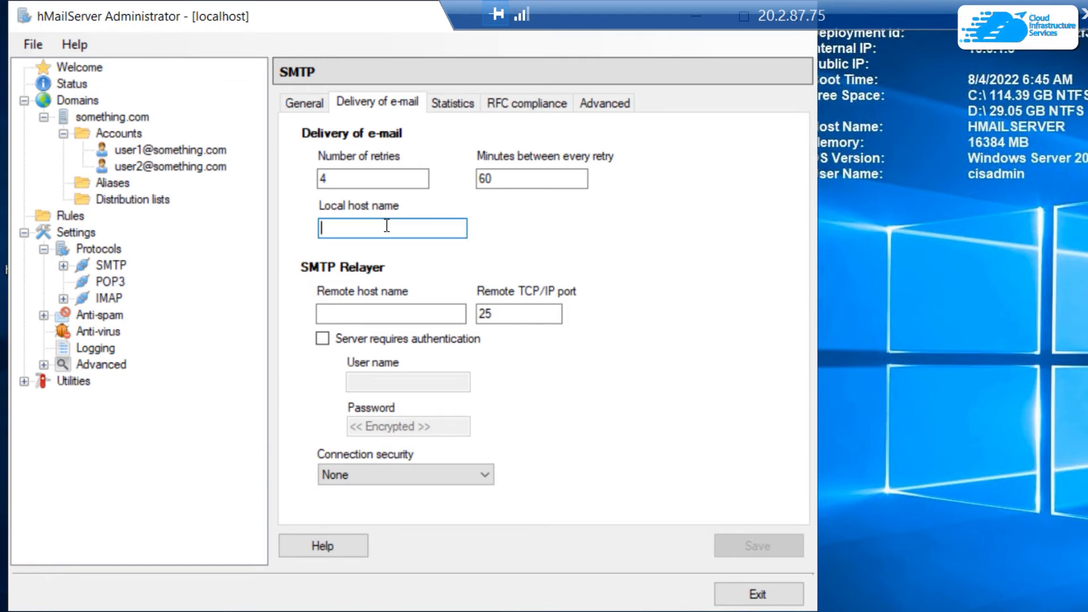
type("maik")
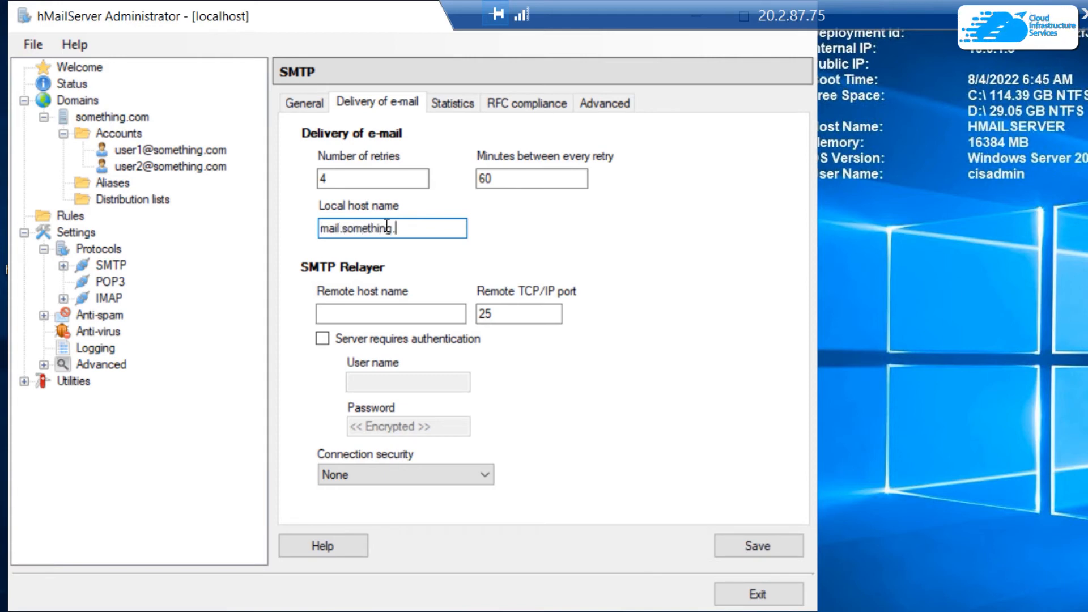
type("com")
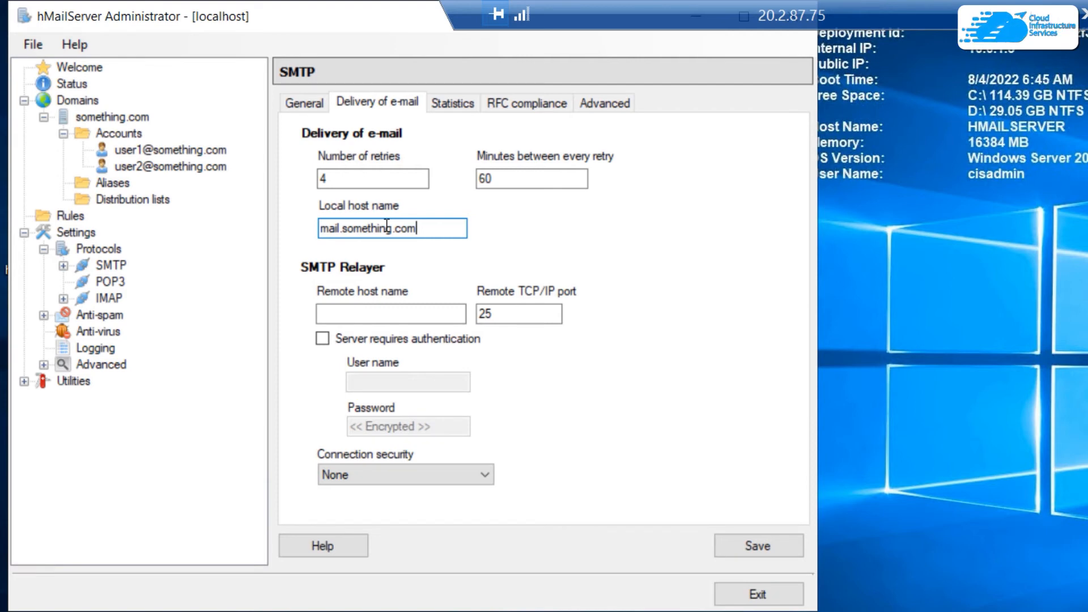
- Set relayer host mail.something.com requiring authentication as cisadmin with a password
left_click(390, 313)
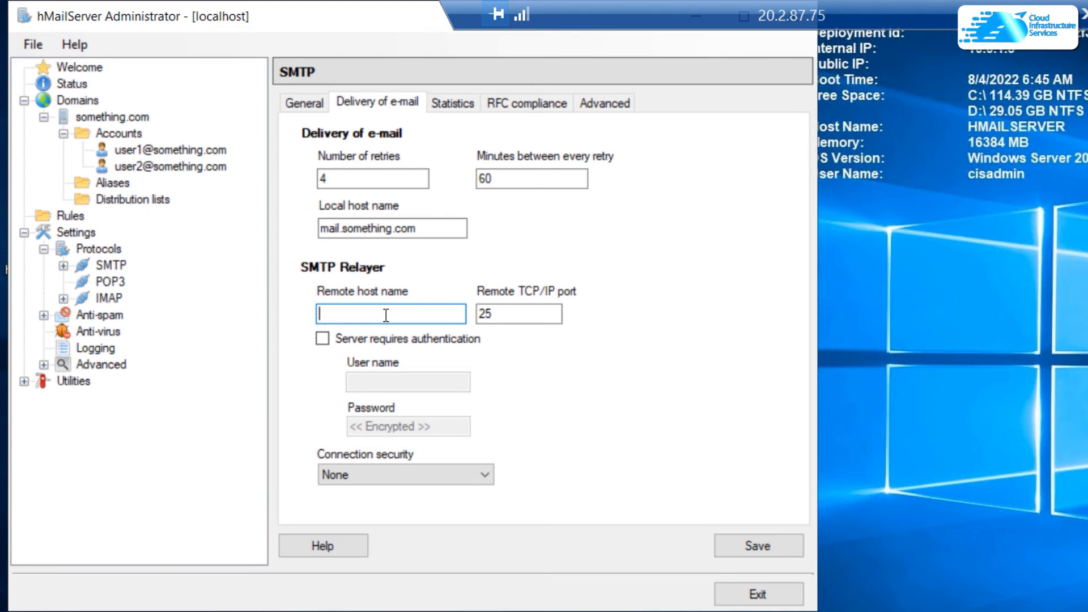
type("mail.")
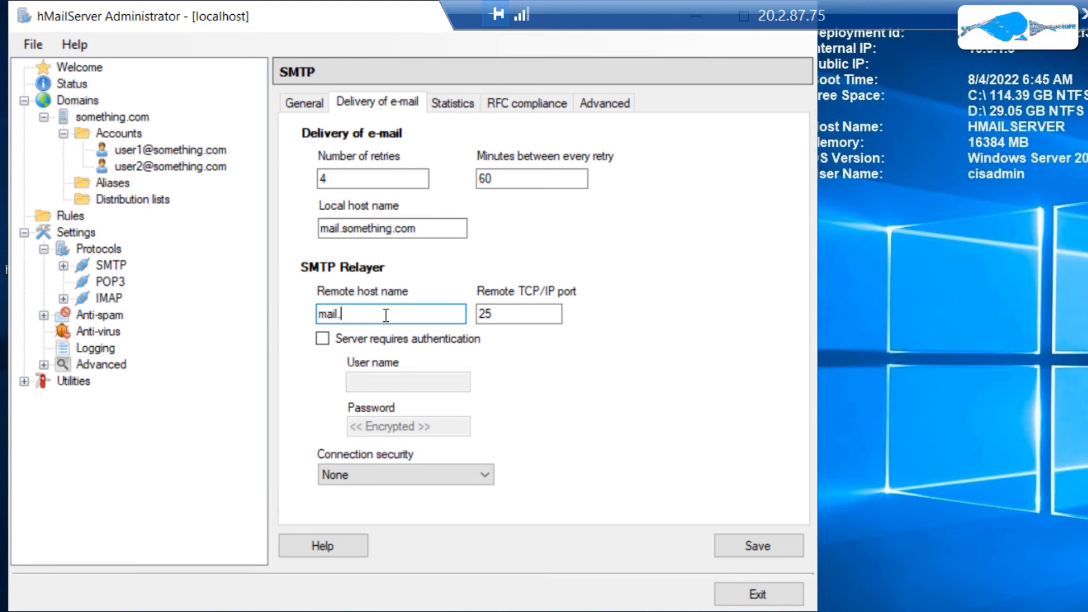
type("something.com")
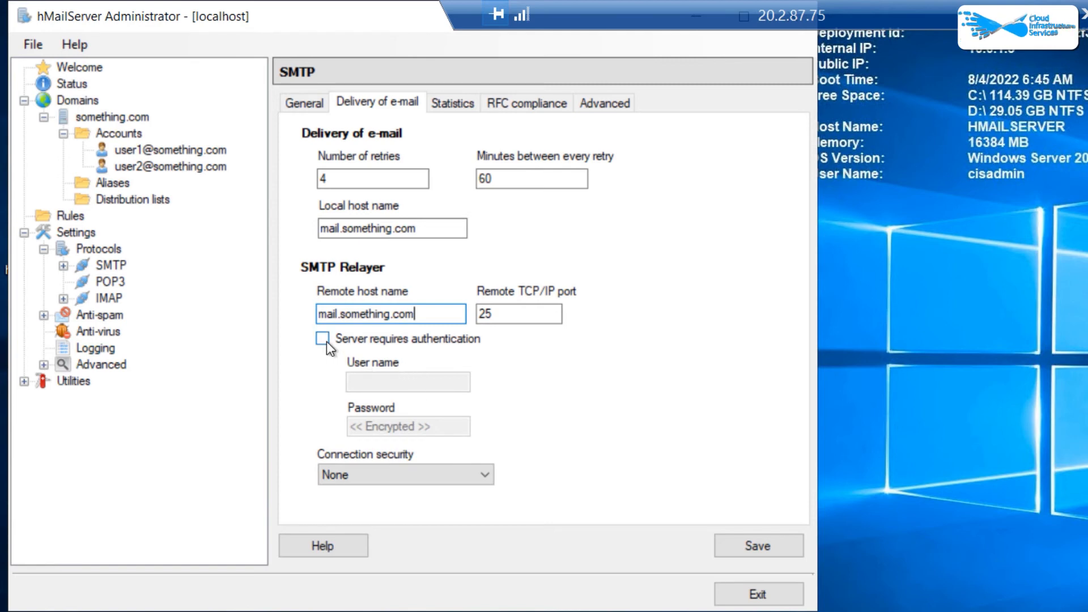
left_click(321, 339)
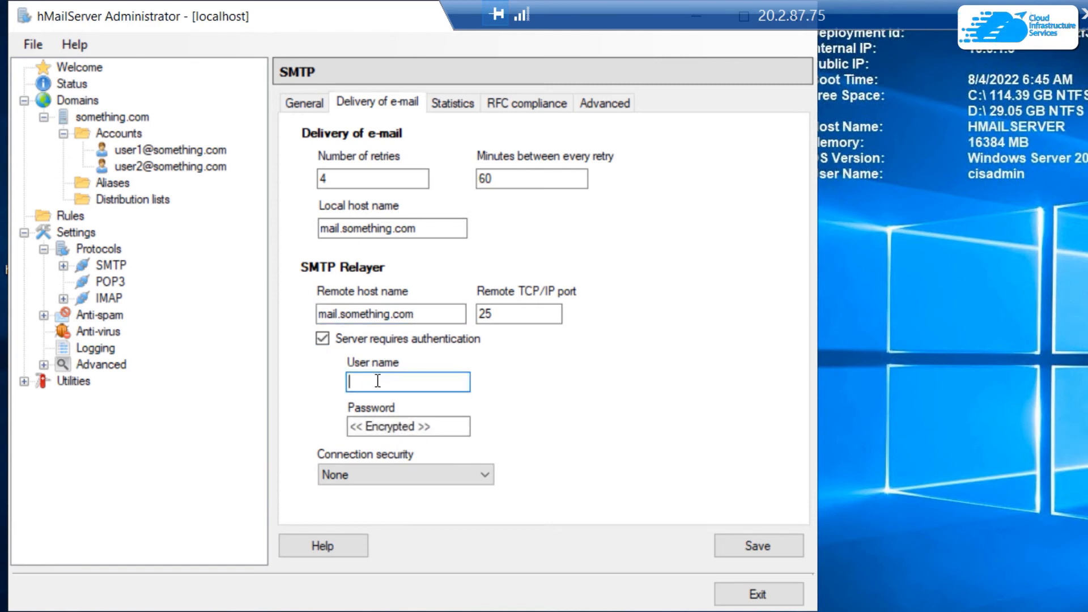
type("cisadmin")
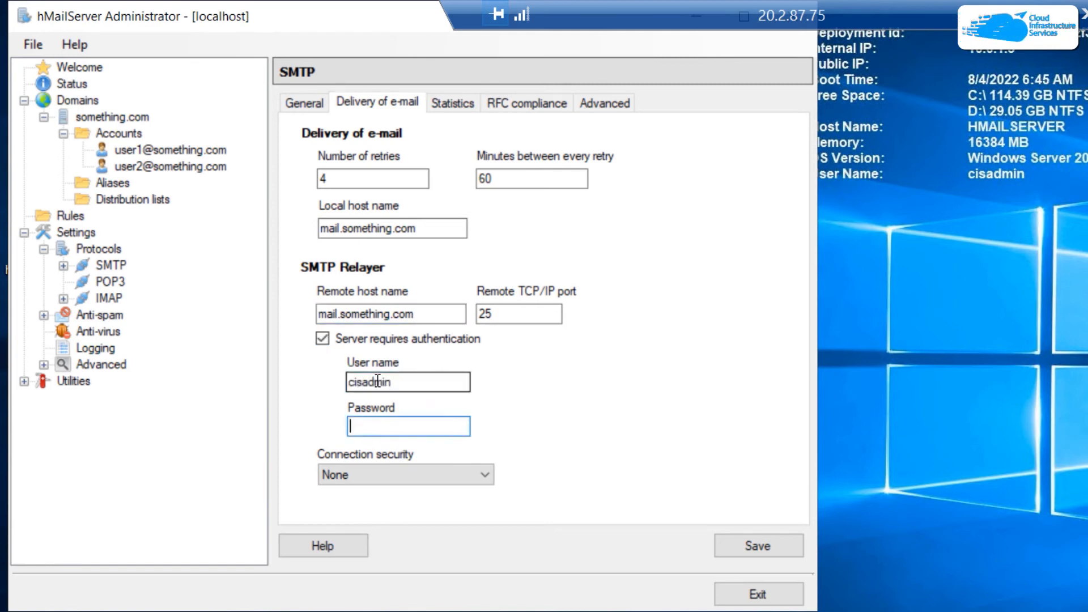
type("password")
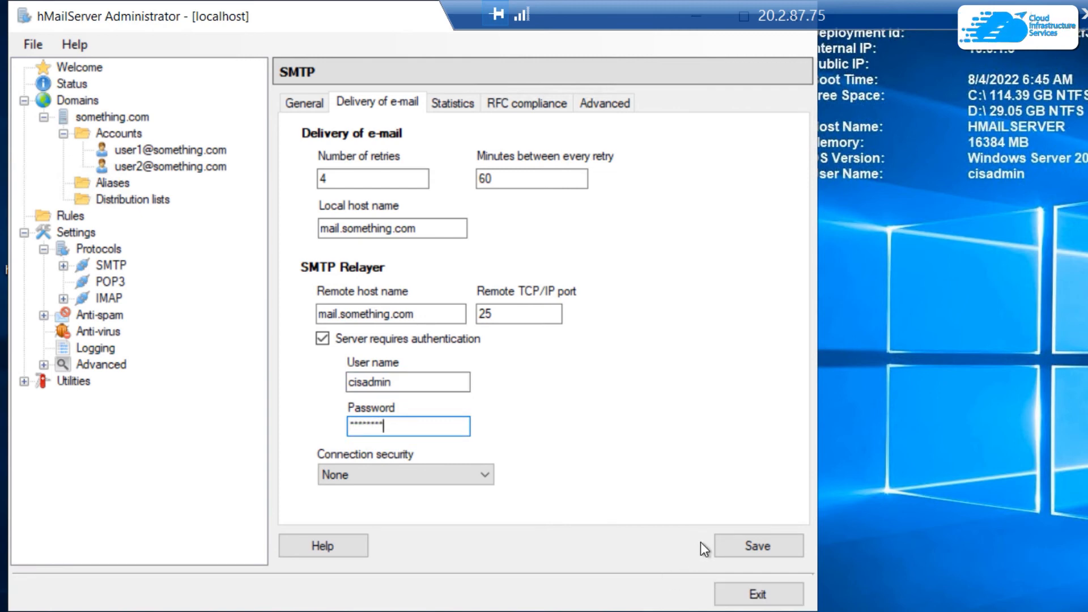
- Save the SMTP delivery settings, storing the relayer credentials with the password encrypted
left_click(758, 545)
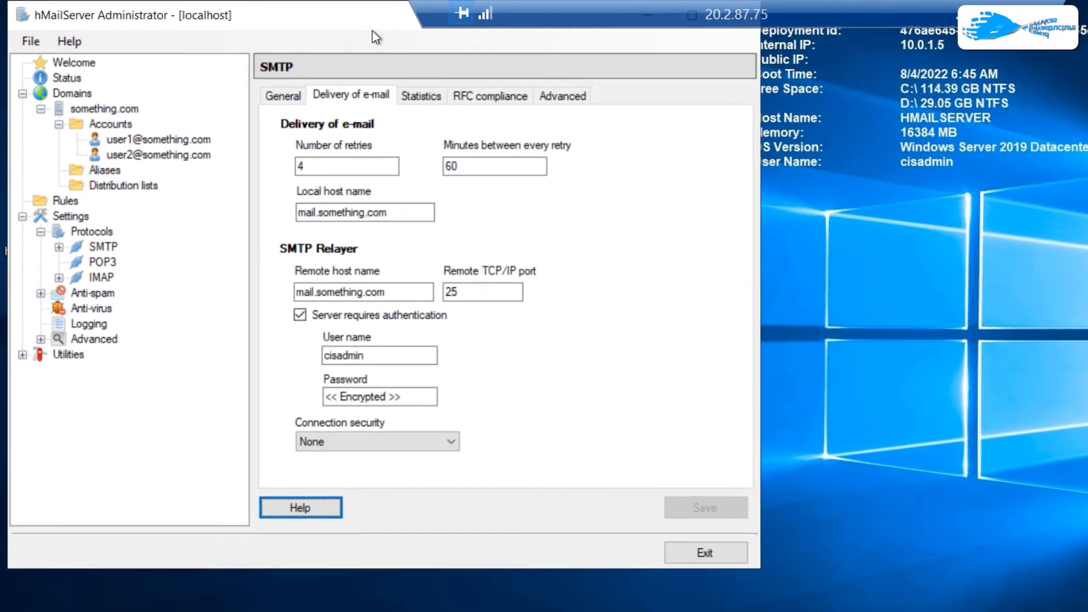
left_click(690, 14)
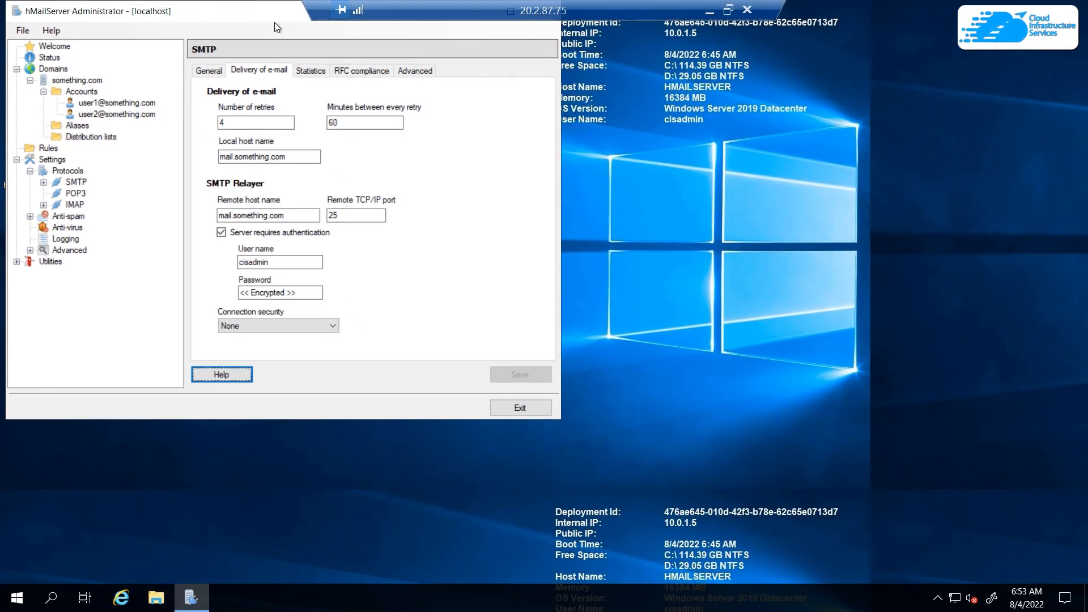